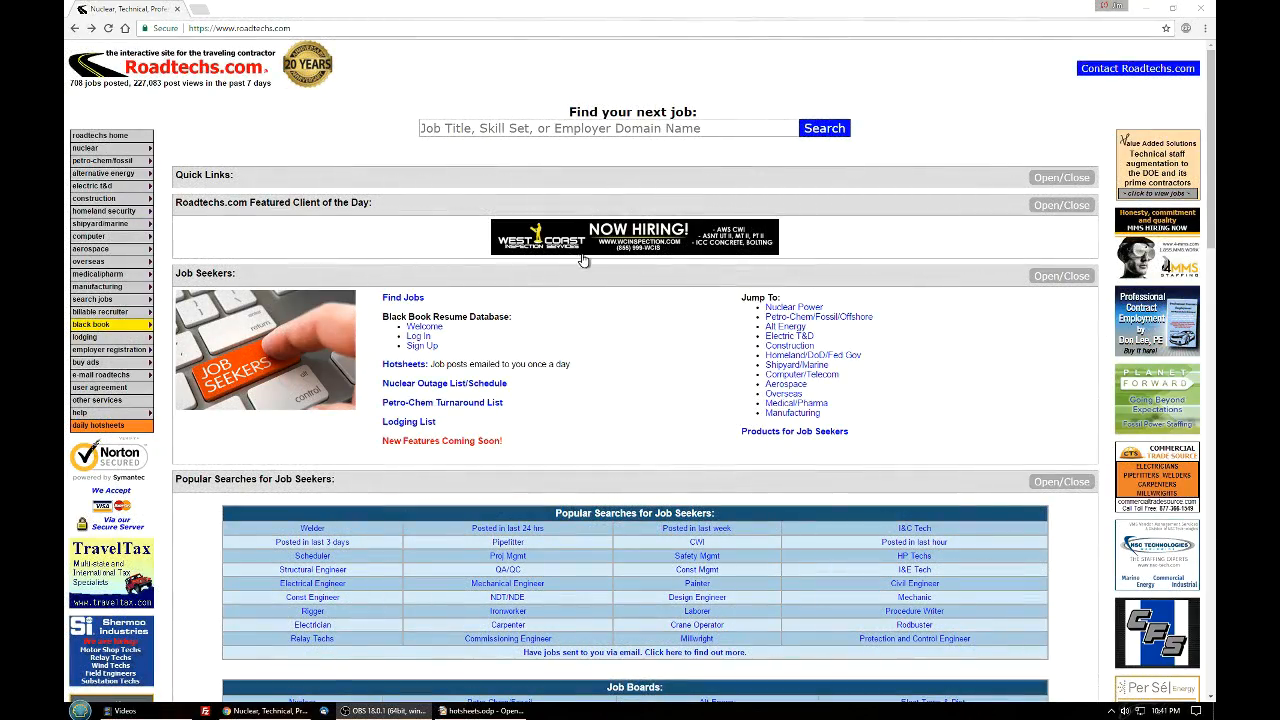
mouse_move(460, 68)
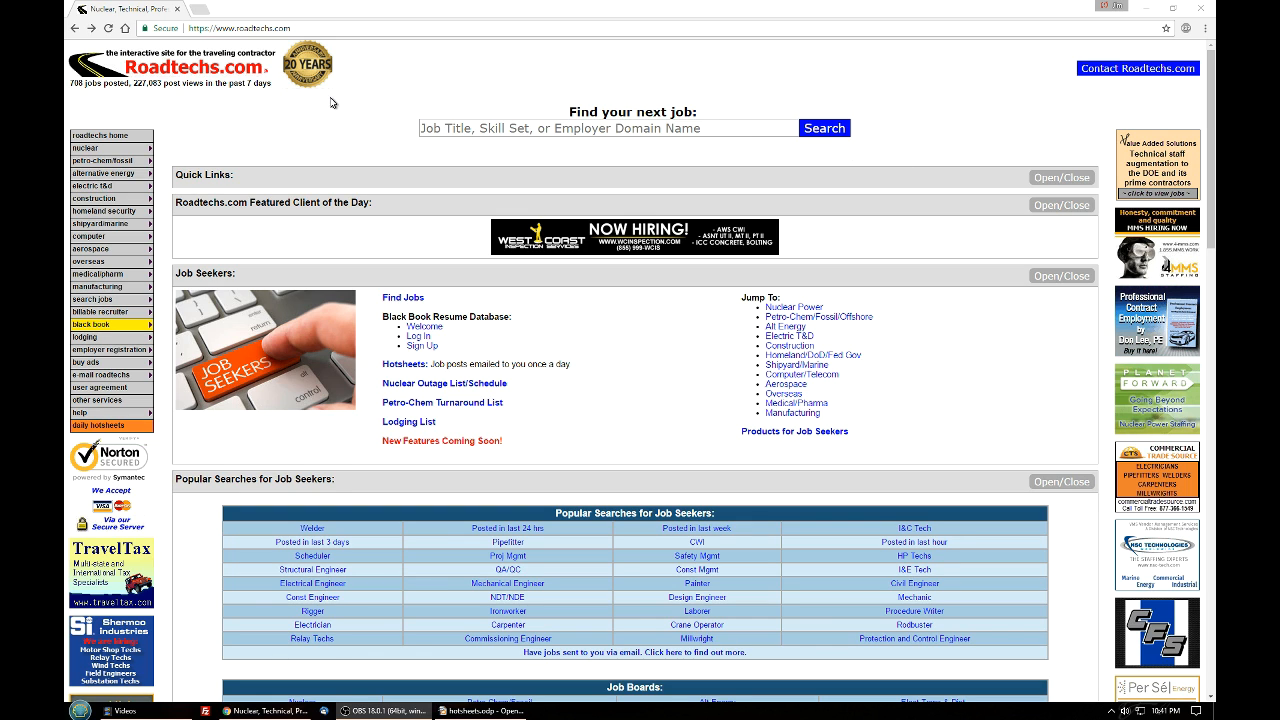
mouse_move(462, 84)
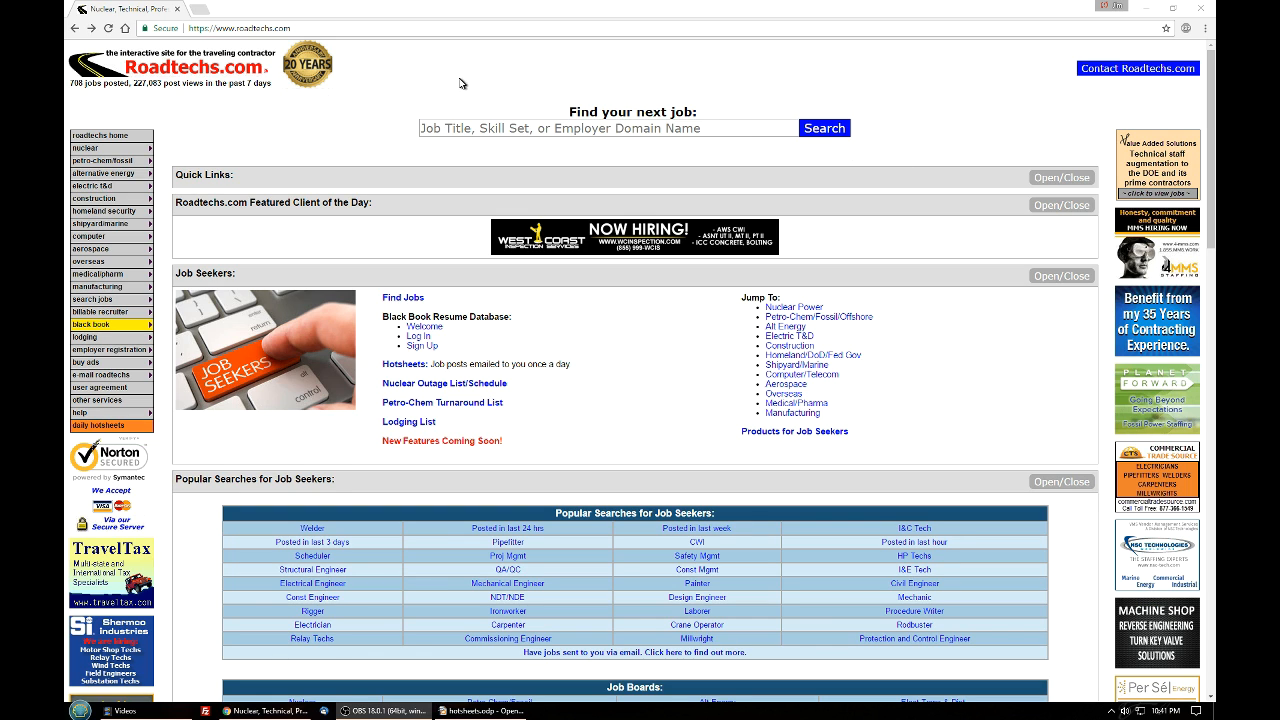
Step: Open the Daily HotSheets email list from the sidebar and review the discipline table down to Welder
left_click(80, 412)
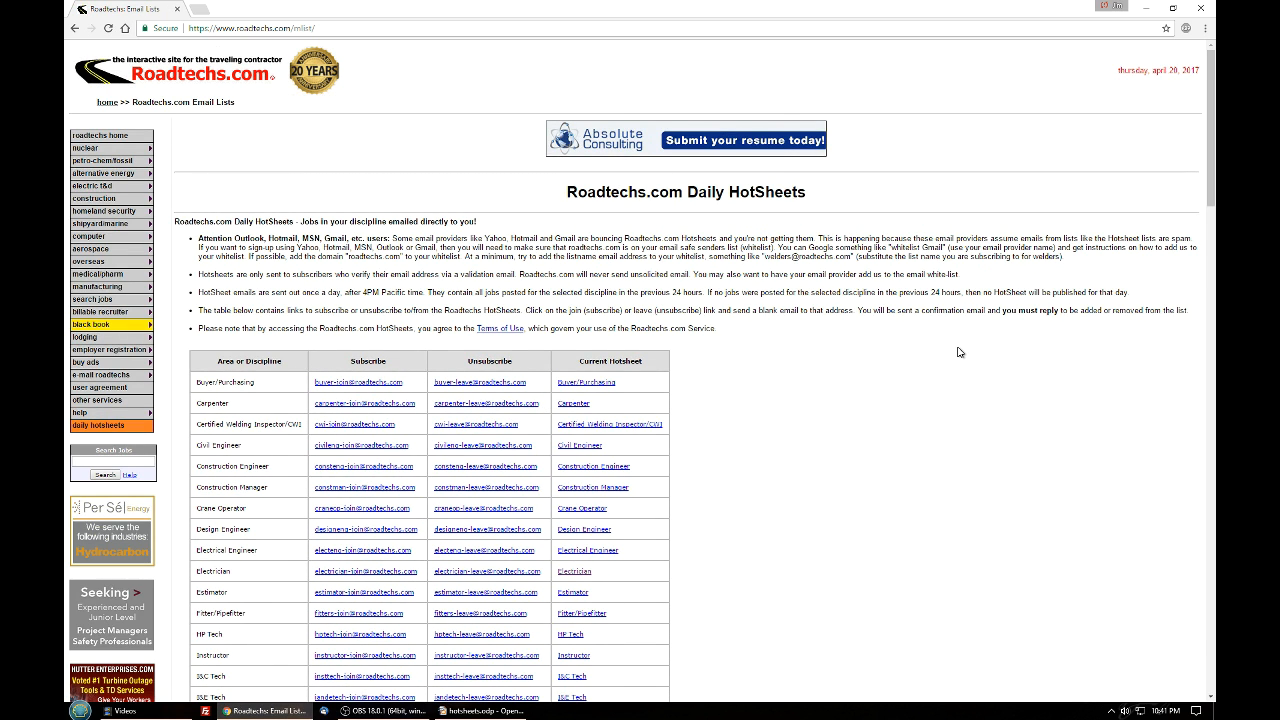
scroll("down", 3)
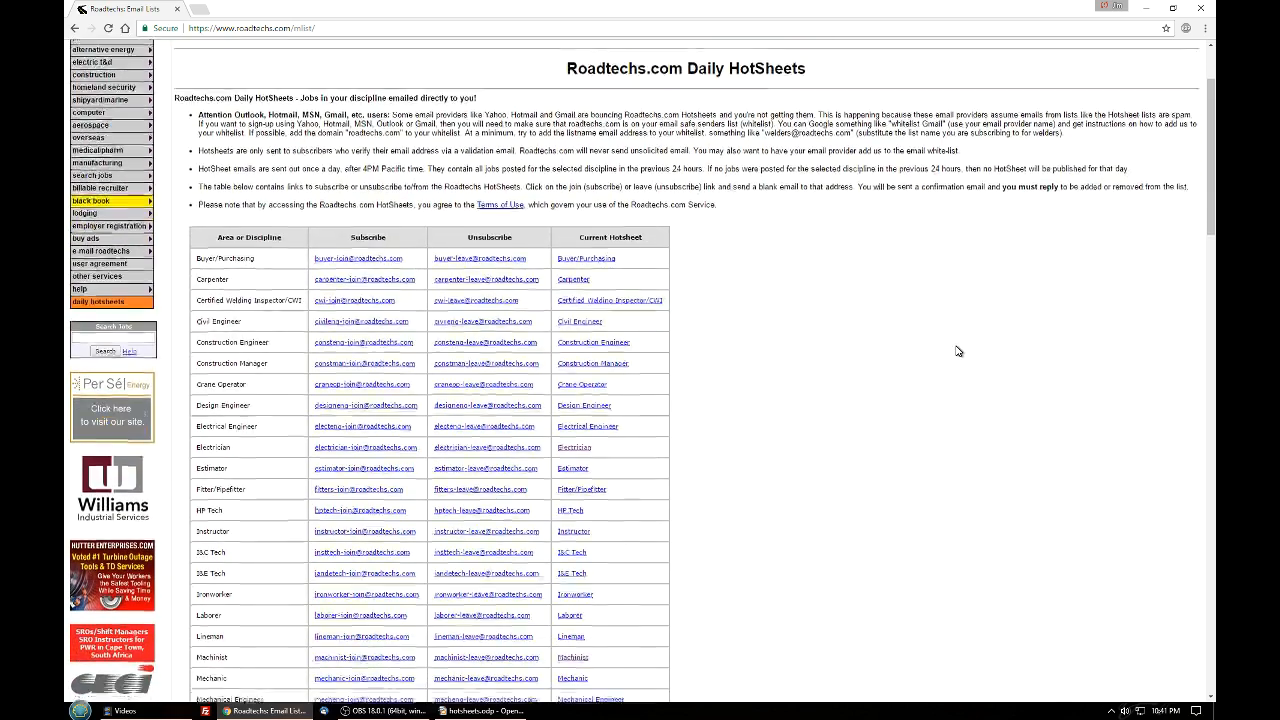
scroll("down", 3)
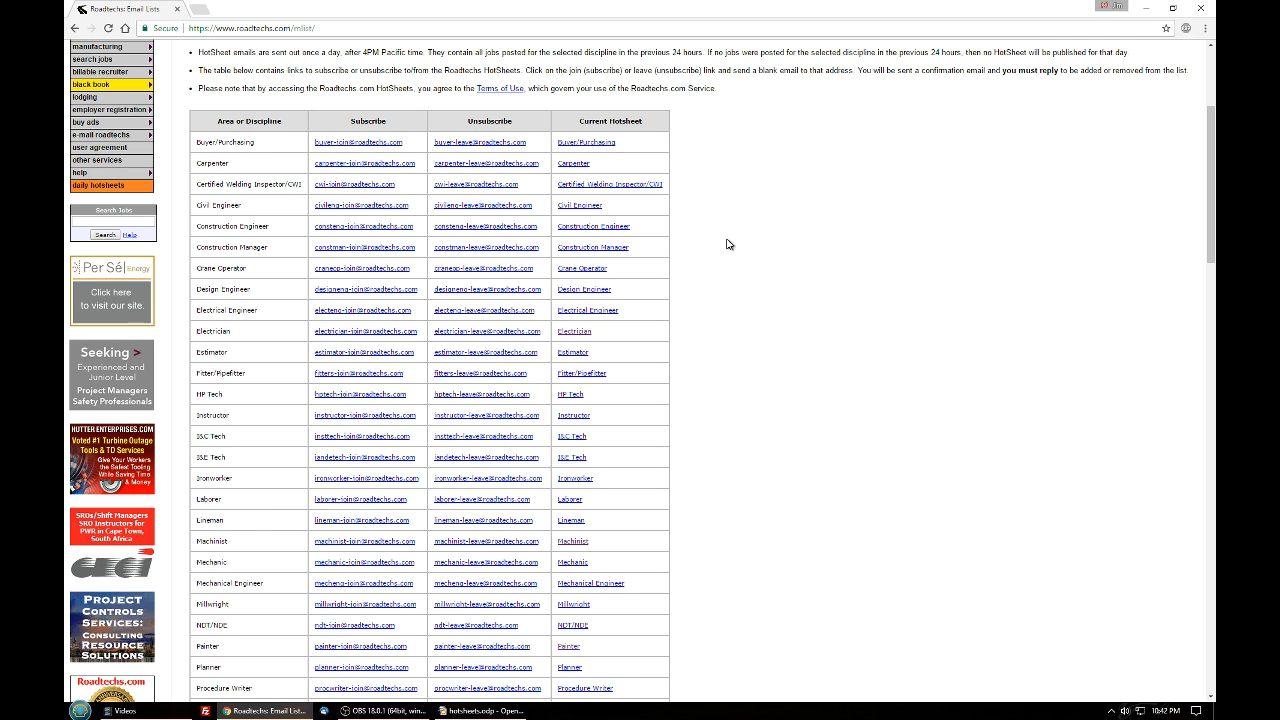
scroll("down", 3)
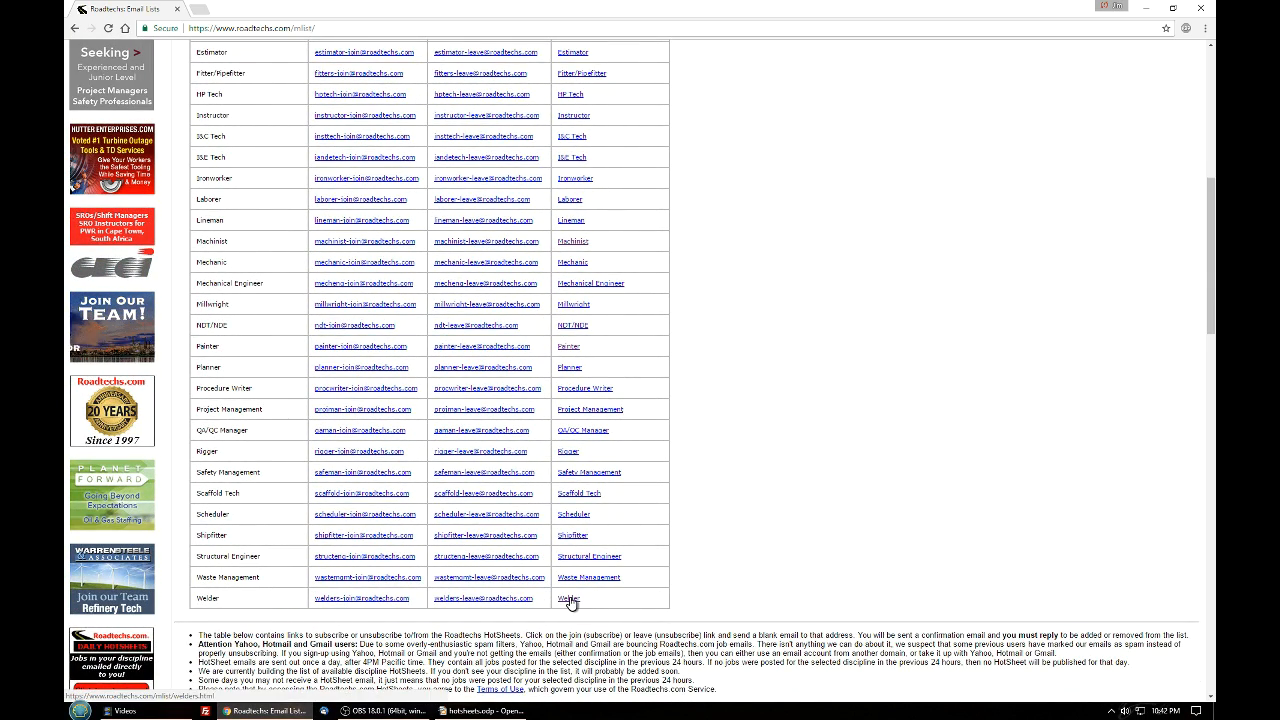
Step: Open the current Welder hotsheet from the Current HotSheet column
left_click(568, 598)
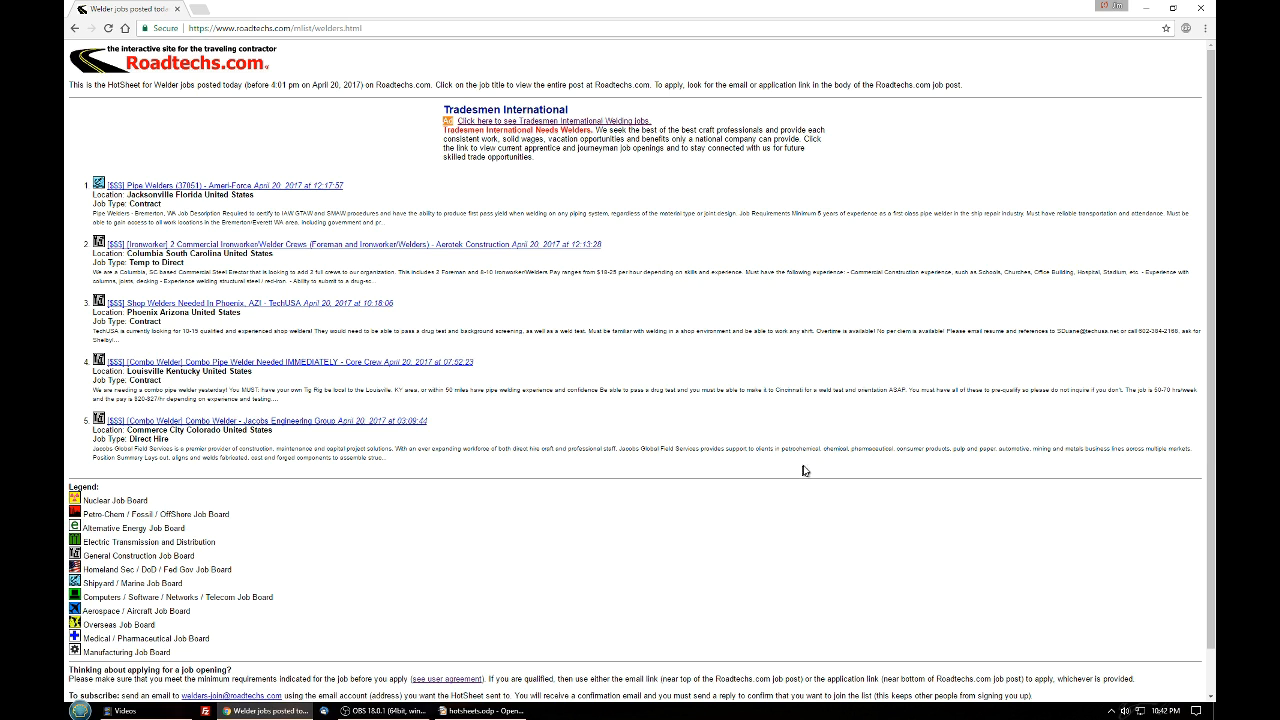
mouse_move(890, 428)
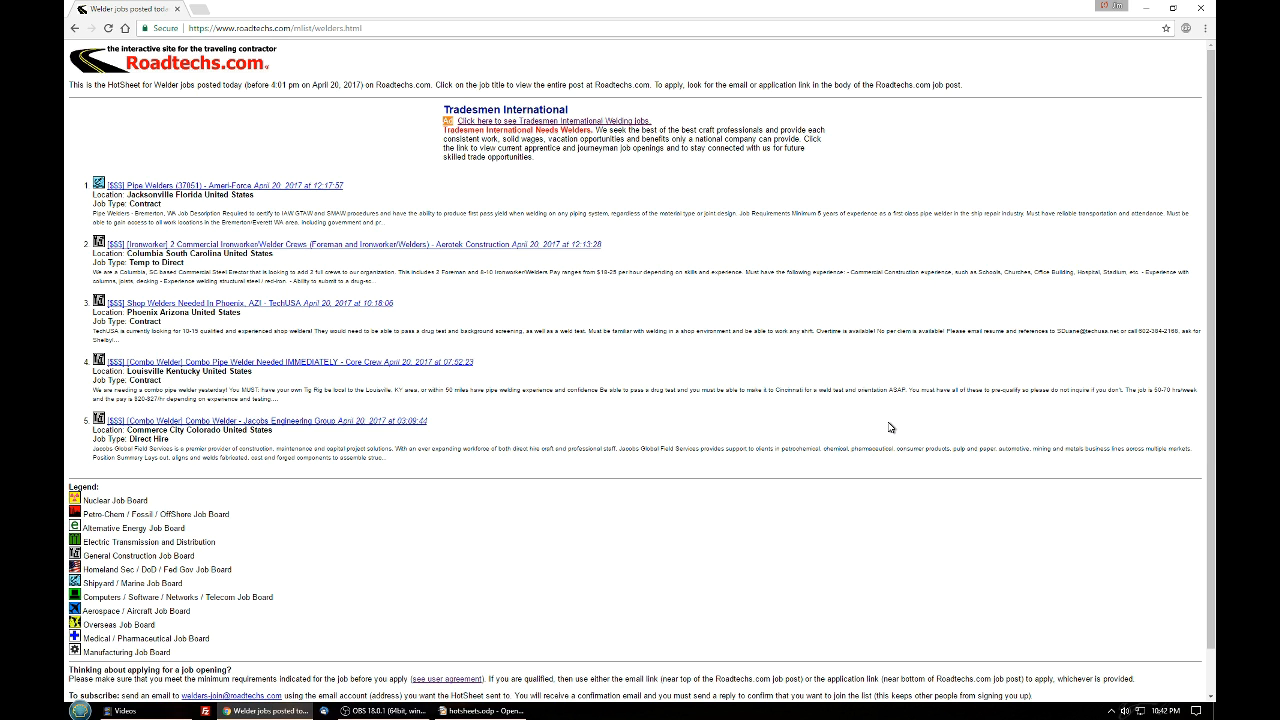
mouse_move(682, 488)
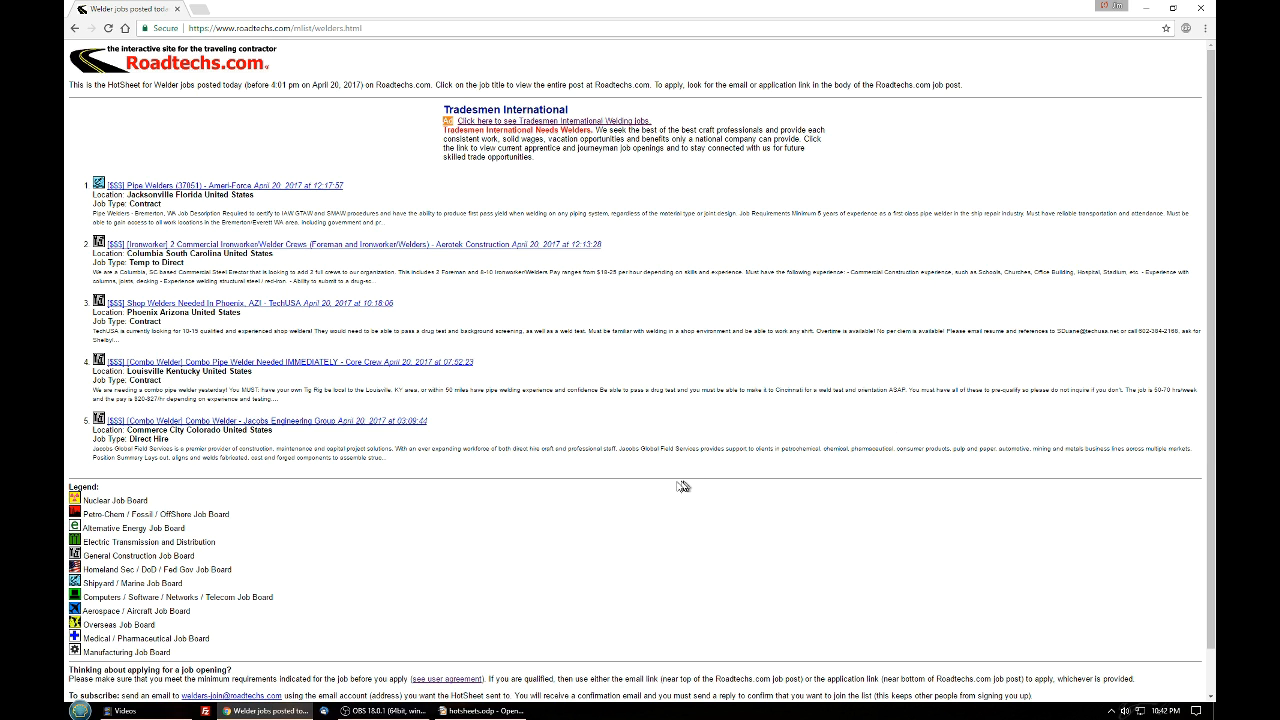
mouse_move(676, 474)
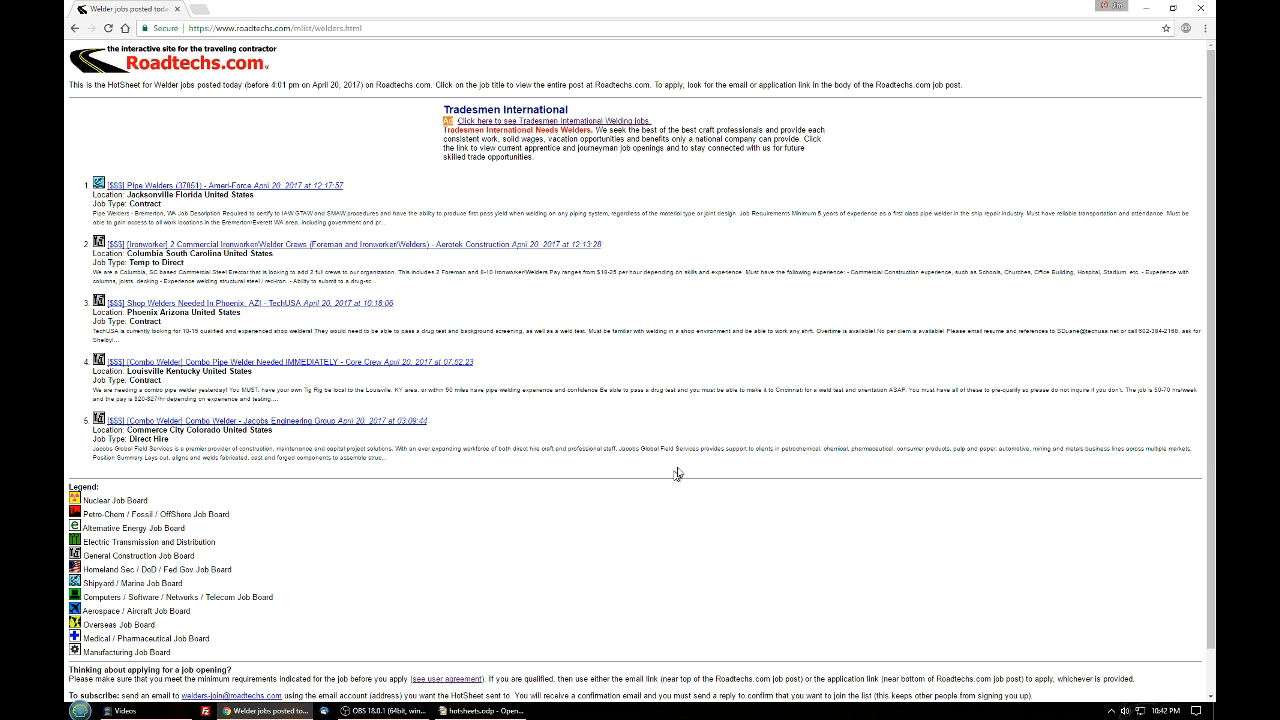
mouse_move(316, 100)
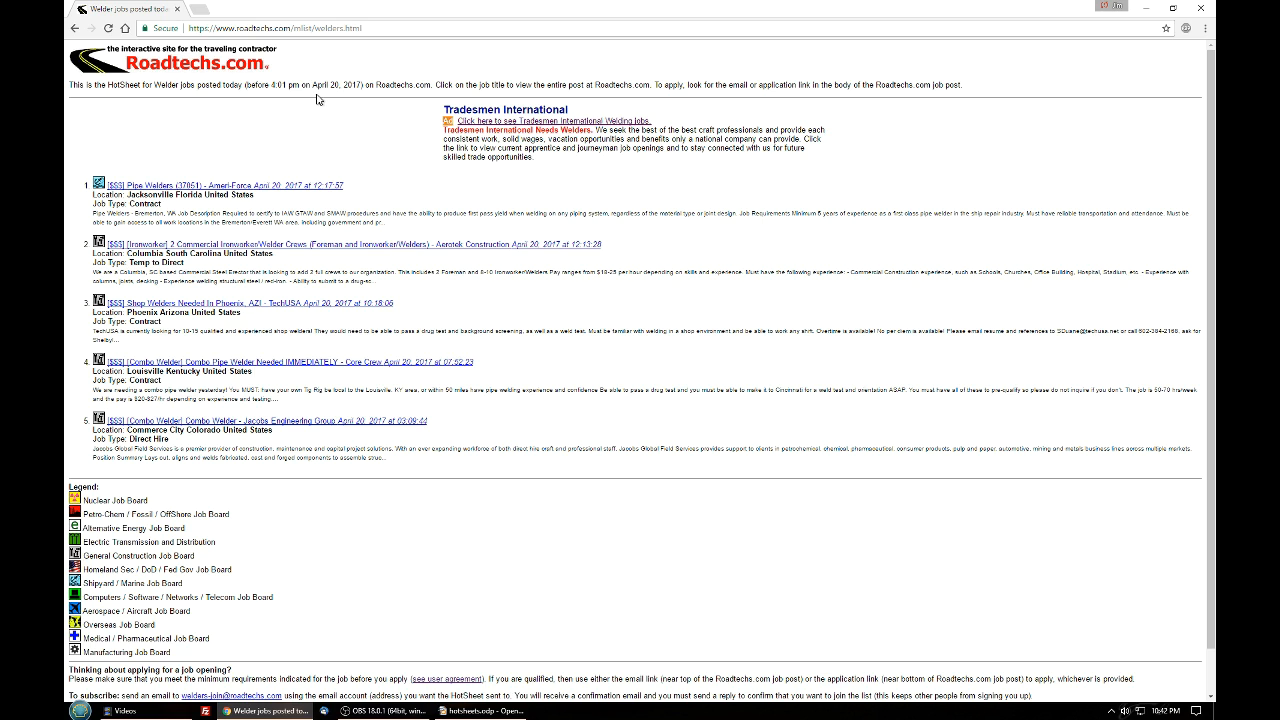
mouse_move(348, 106)
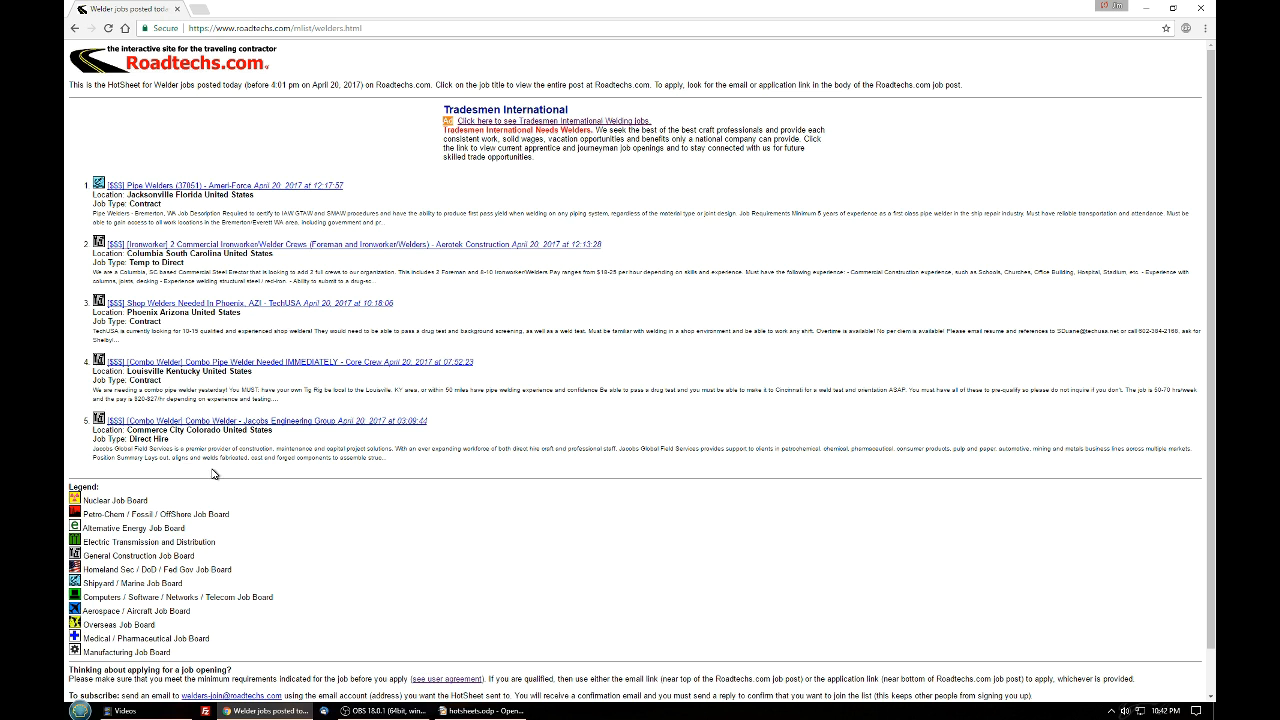
mouse_move(180, 480)
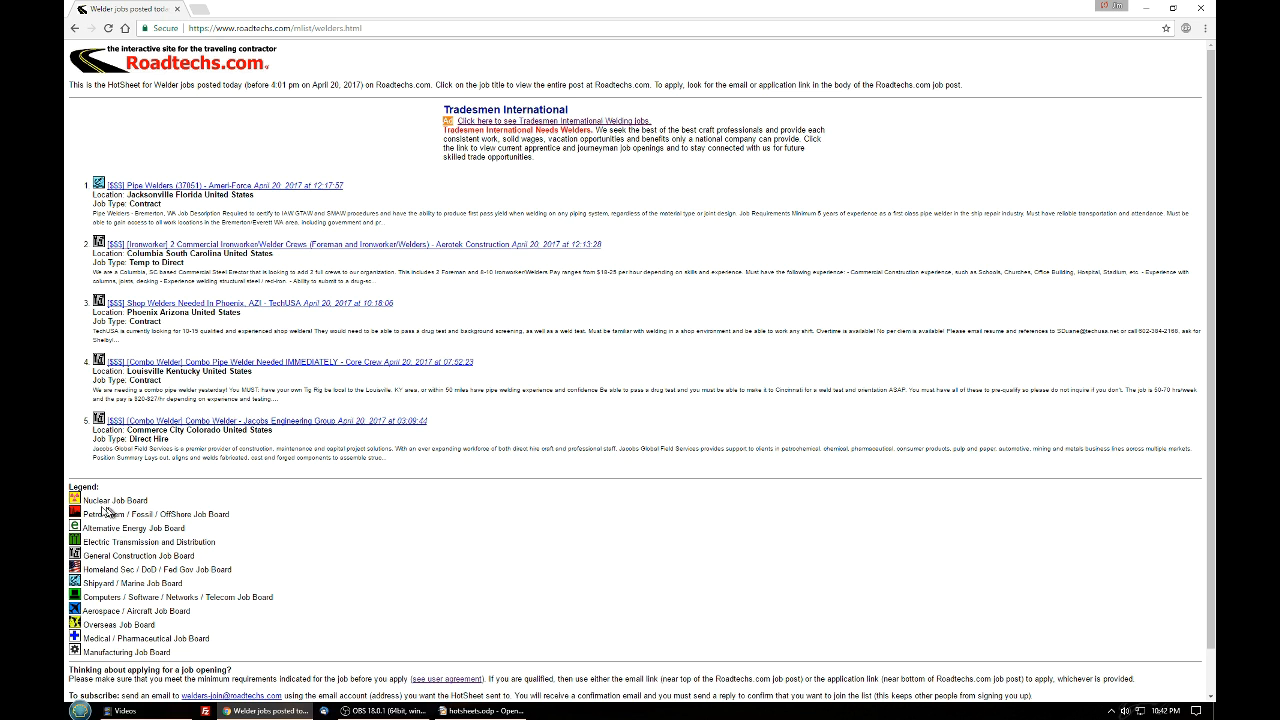
mouse_move(80, 658)
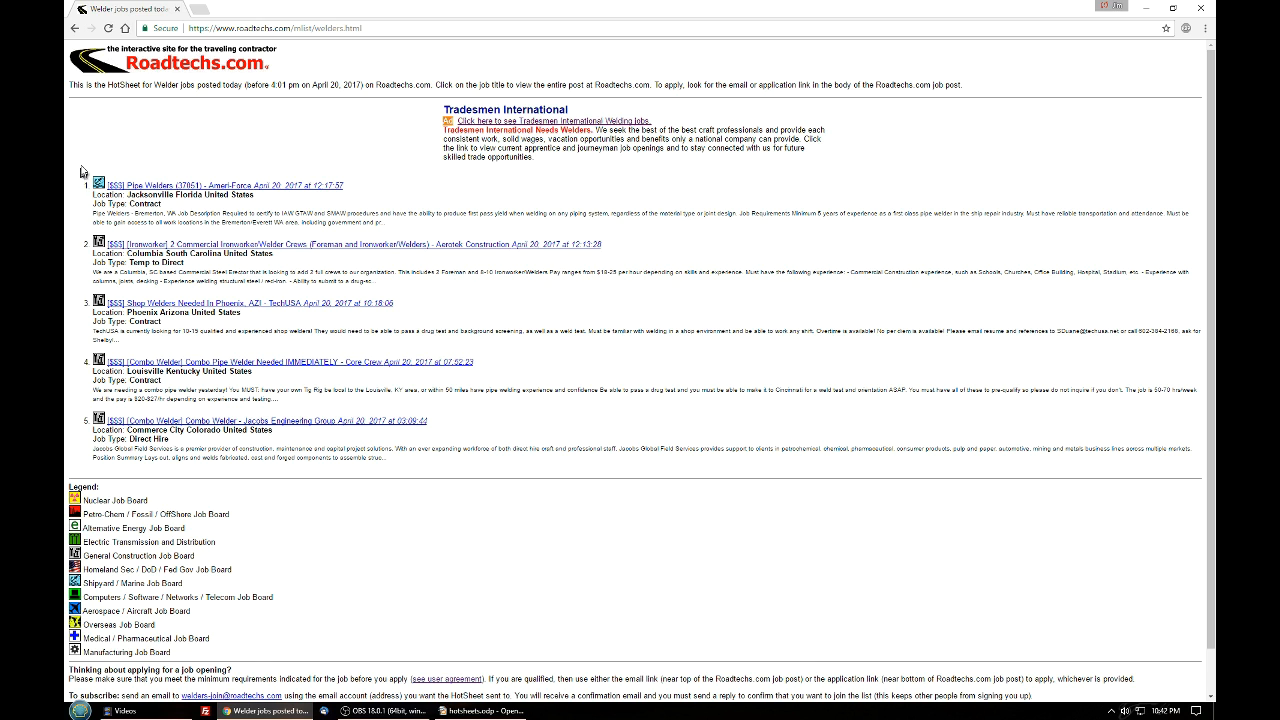
mouse_move(372, 178)
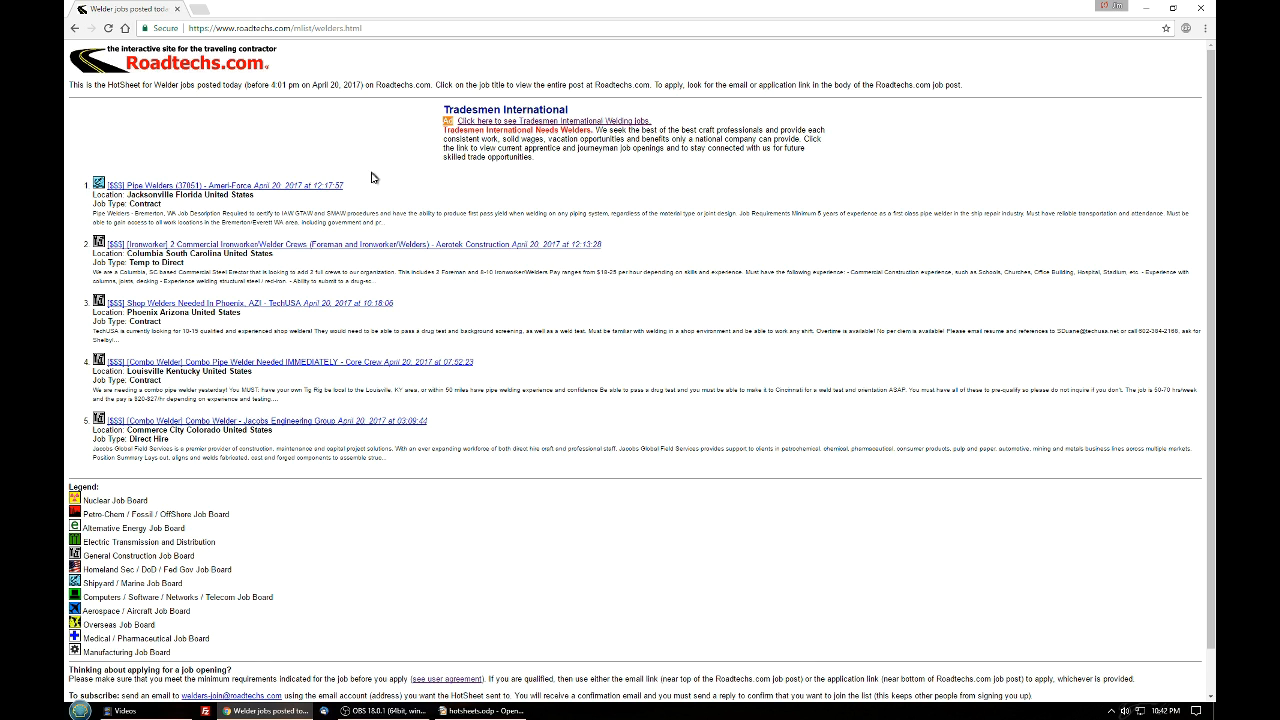
mouse_move(322, 238)
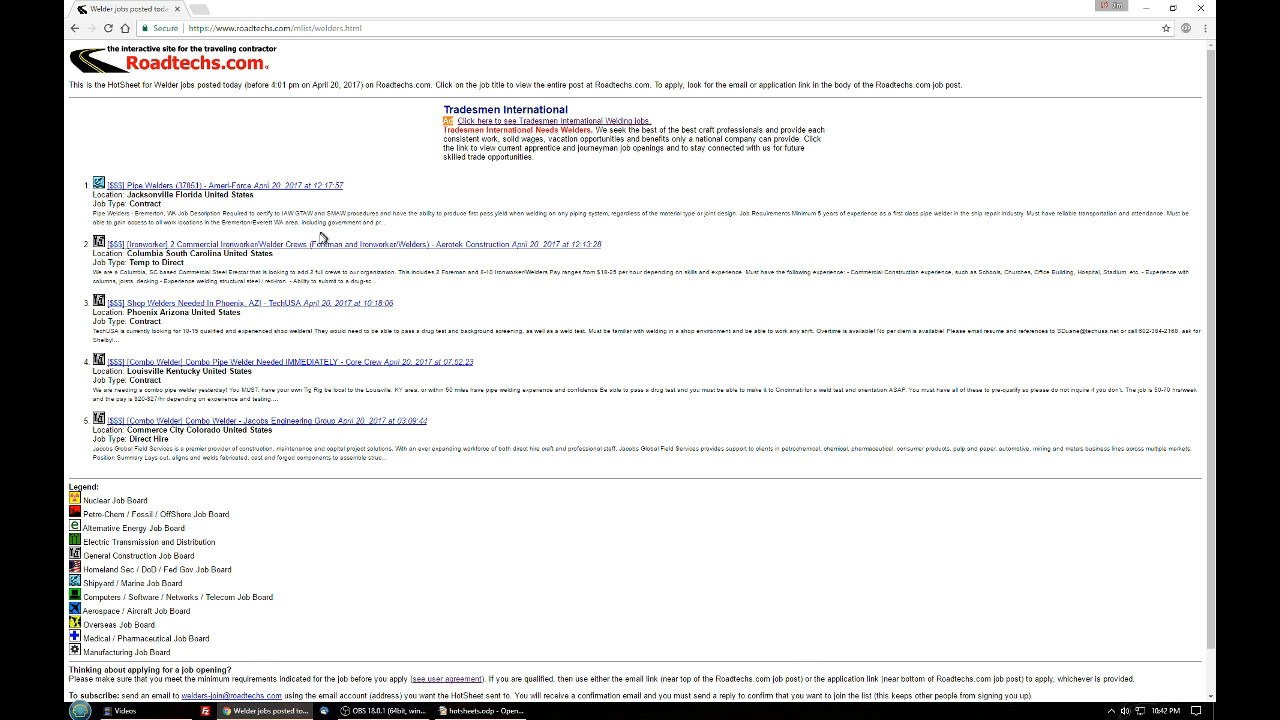
left_click(350, 244)
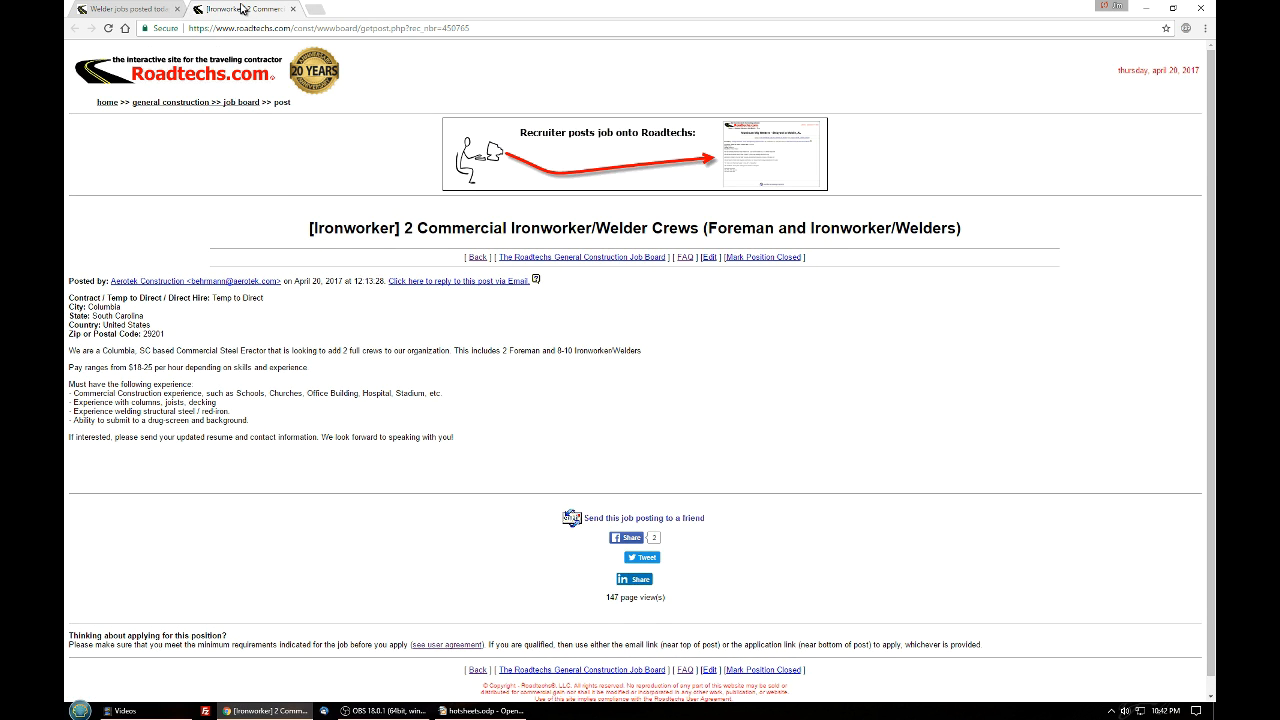
left_click(292, 8)
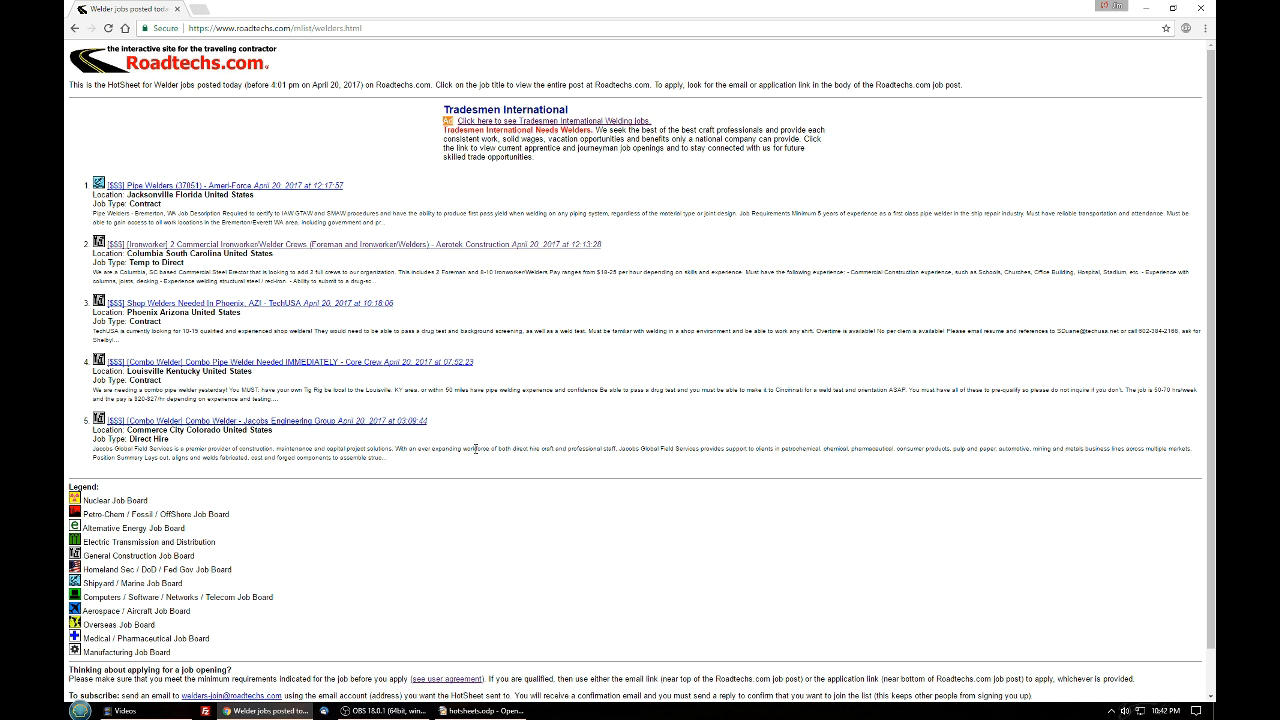
Step: Scroll the Welder hotsheet down to its category legend and subscribe notes, then back to the top
scroll("down", 3)
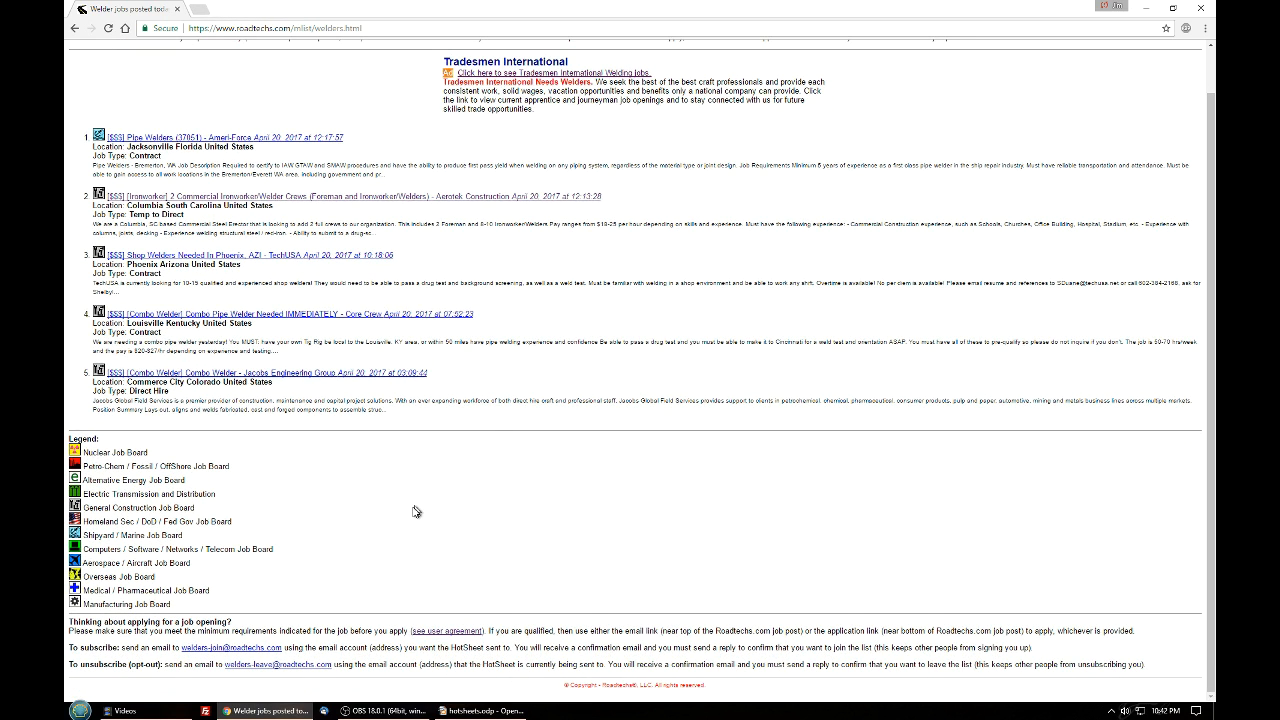
mouse_move(312, 552)
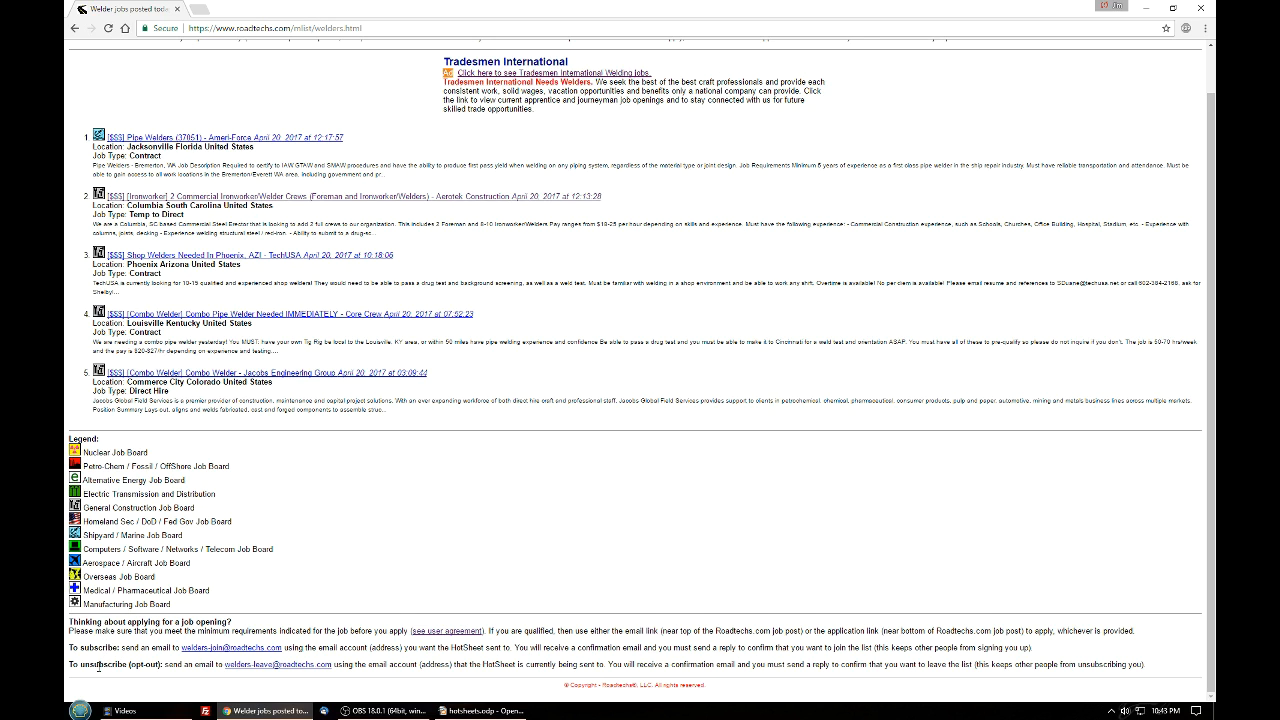
mouse_move(160, 676)
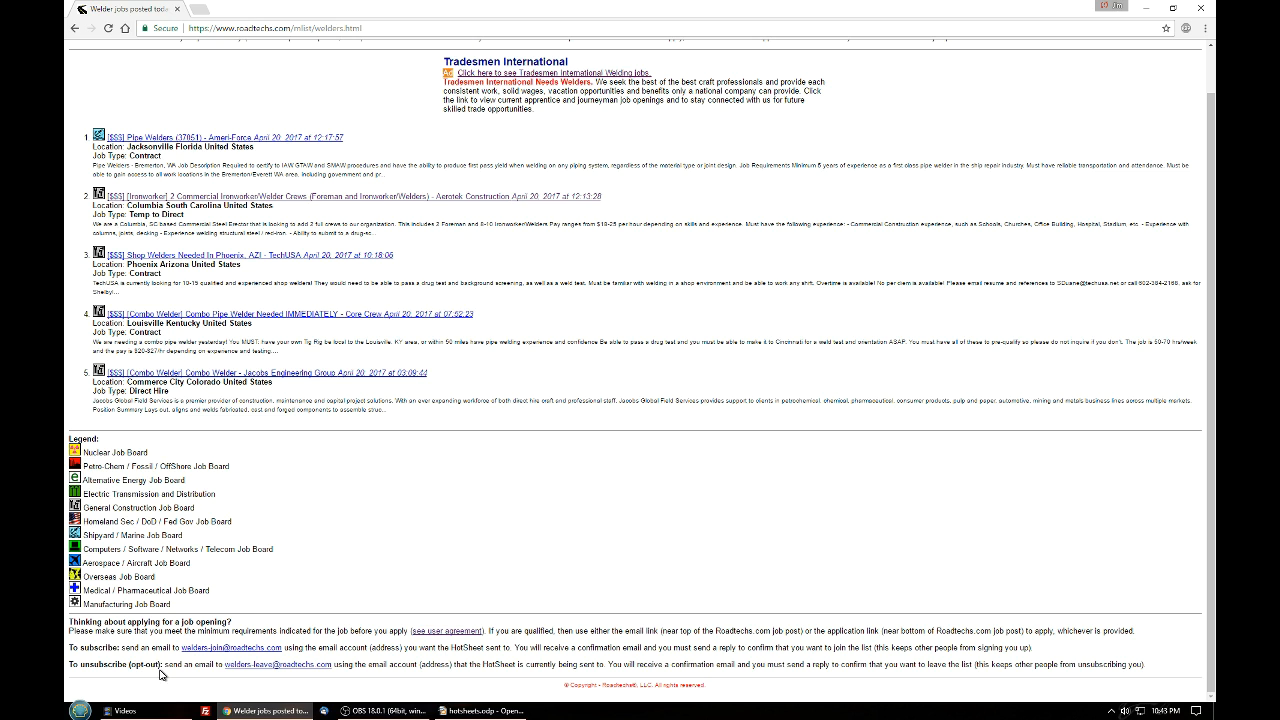
mouse_move(340, 526)
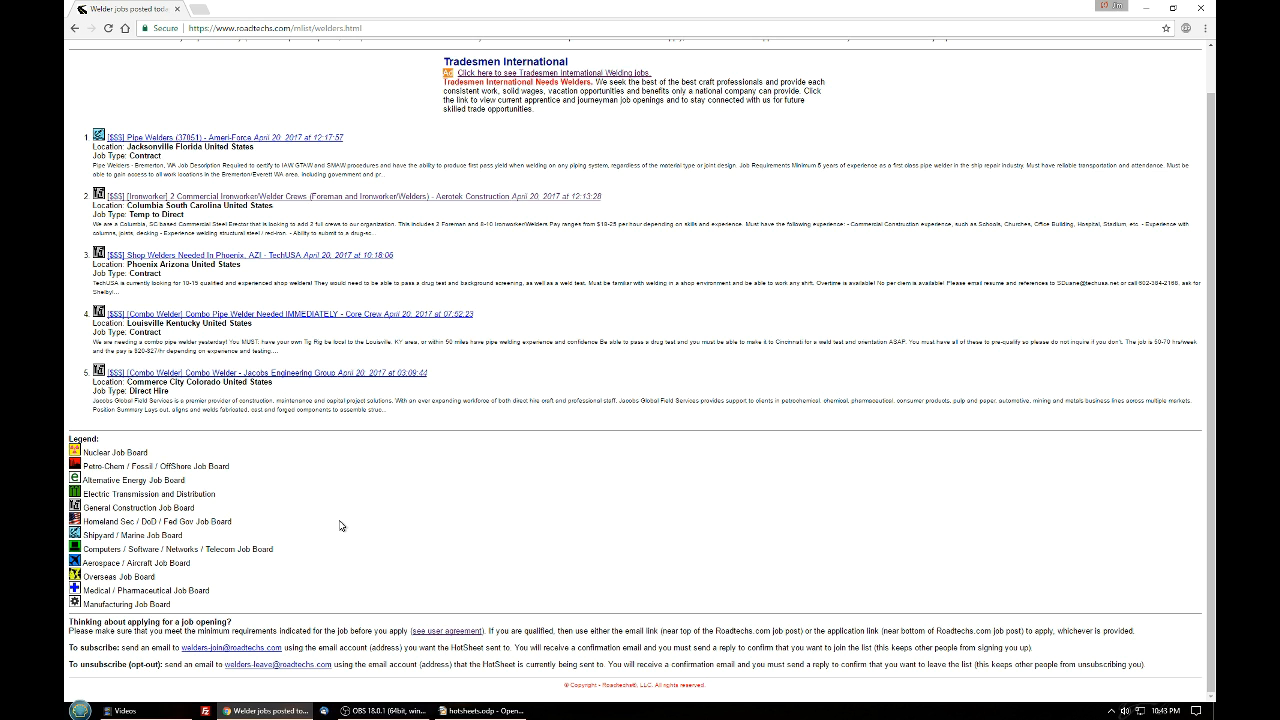
mouse_move(358, 512)
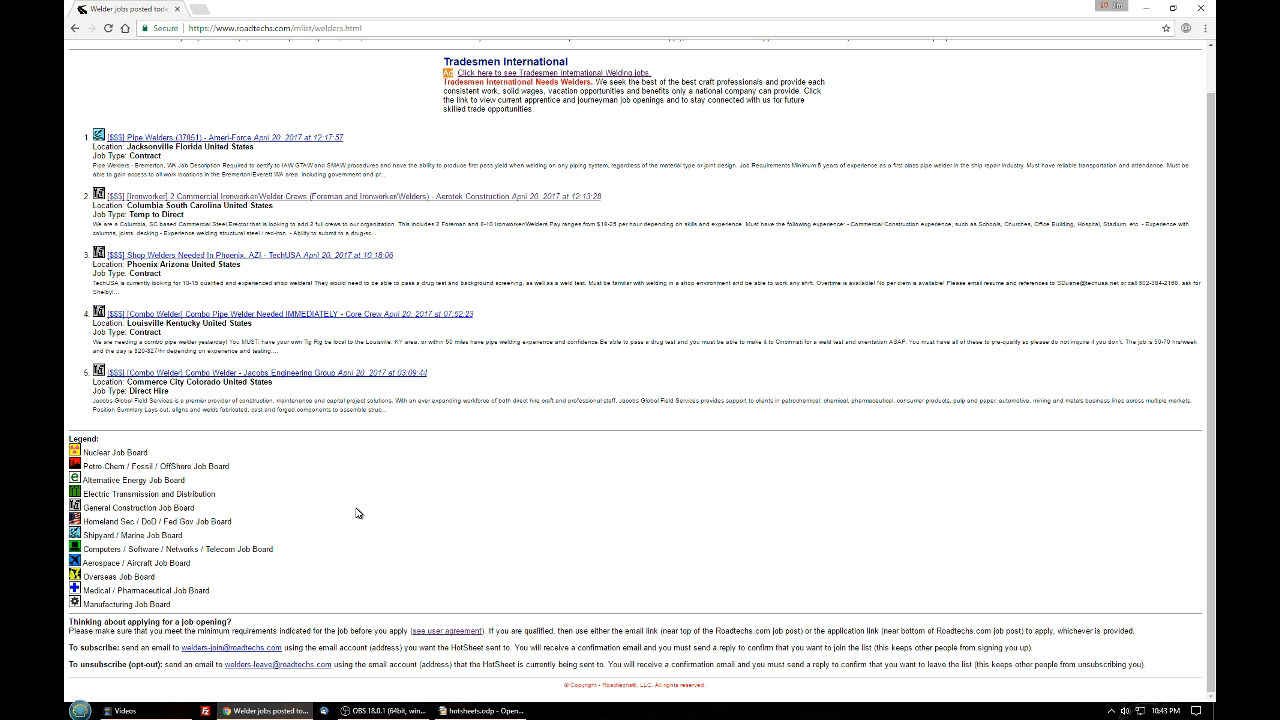
mouse_move(366, 512)
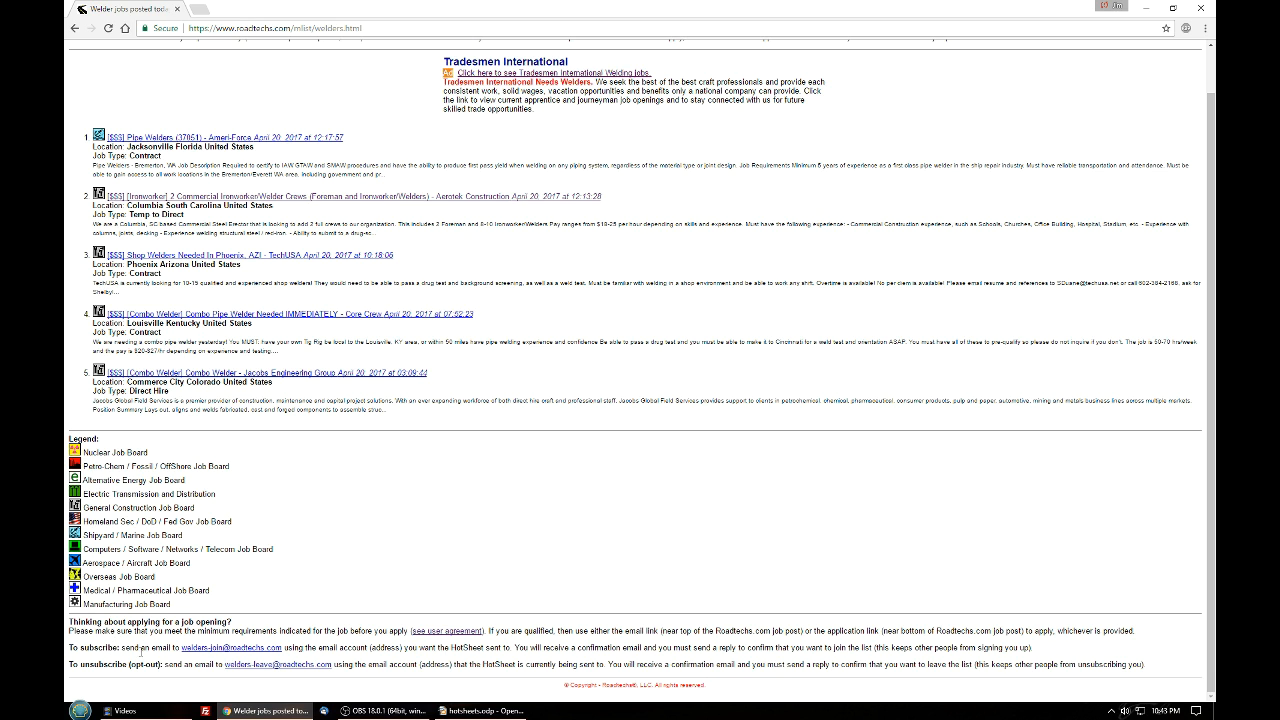
mouse_move(208, 652)
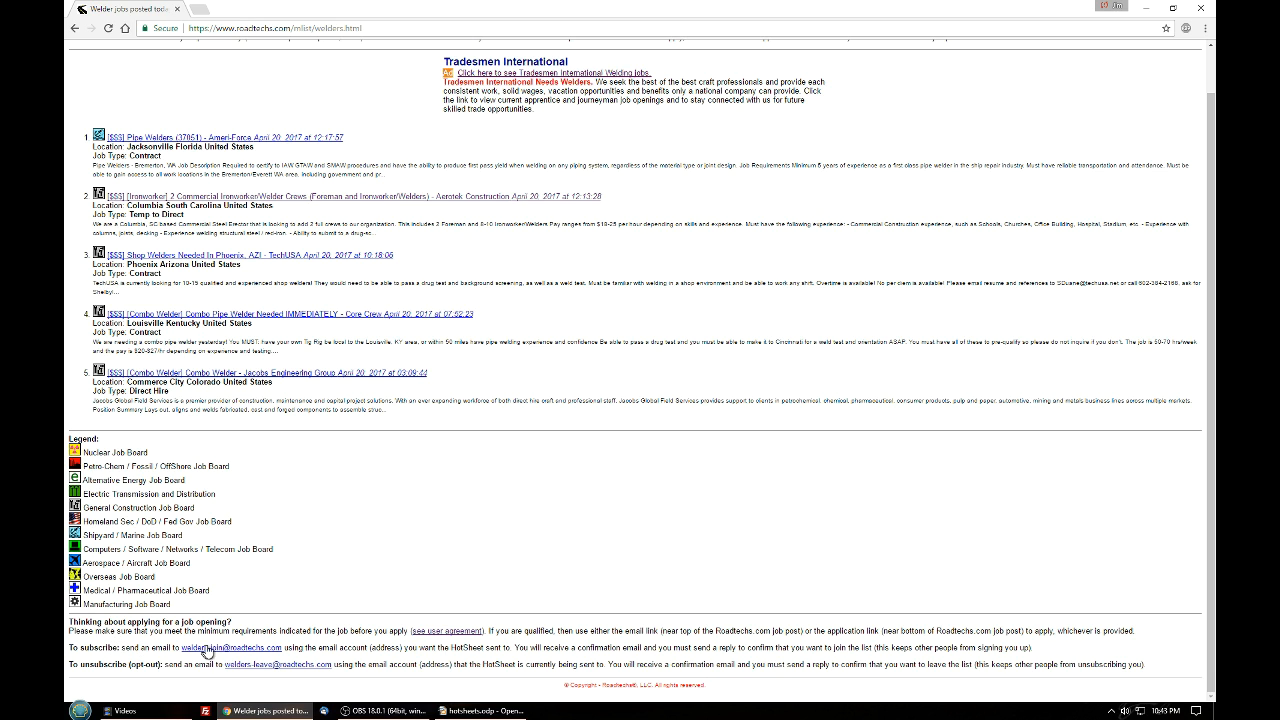
mouse_move(392, 516)
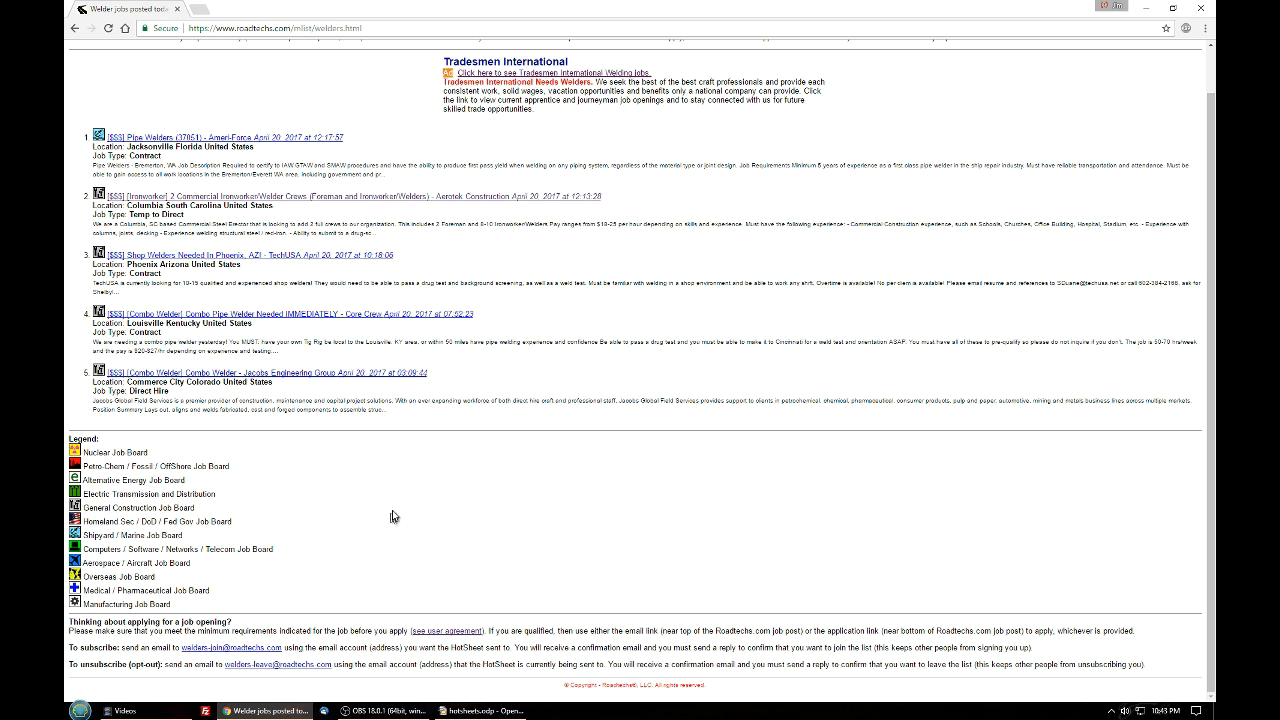
scroll("up", 3)
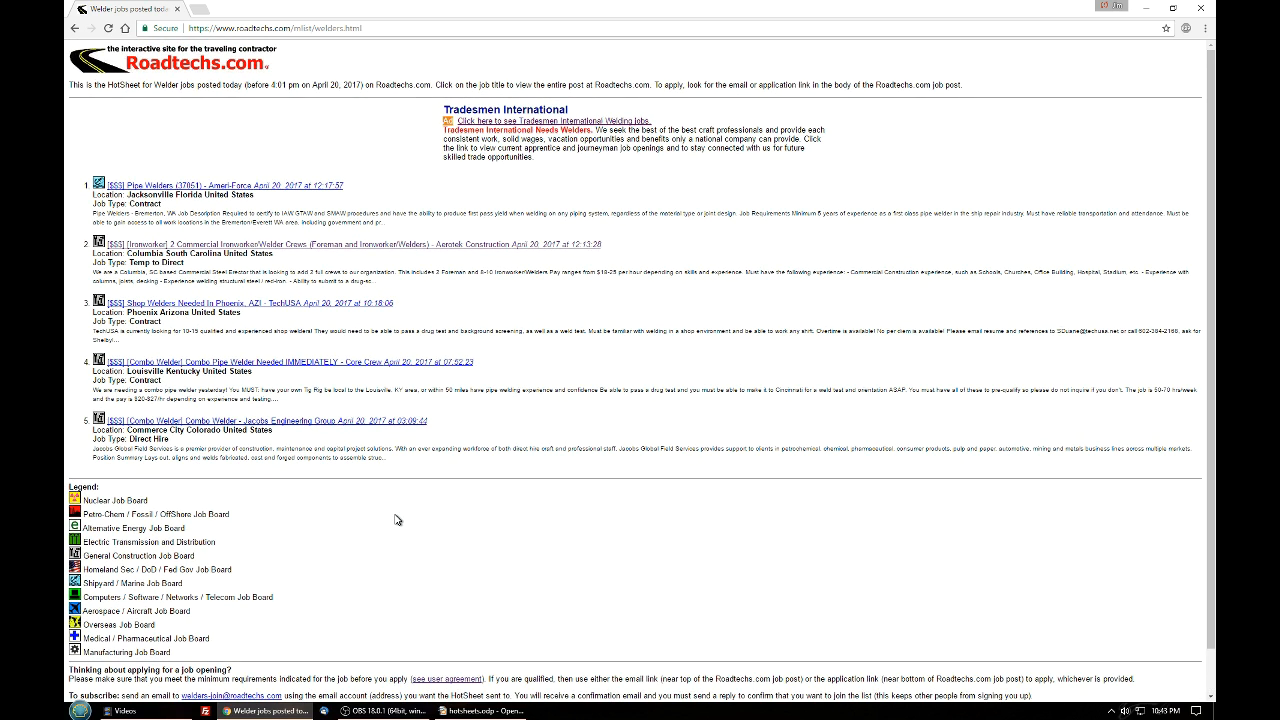
scroll("down", 3)
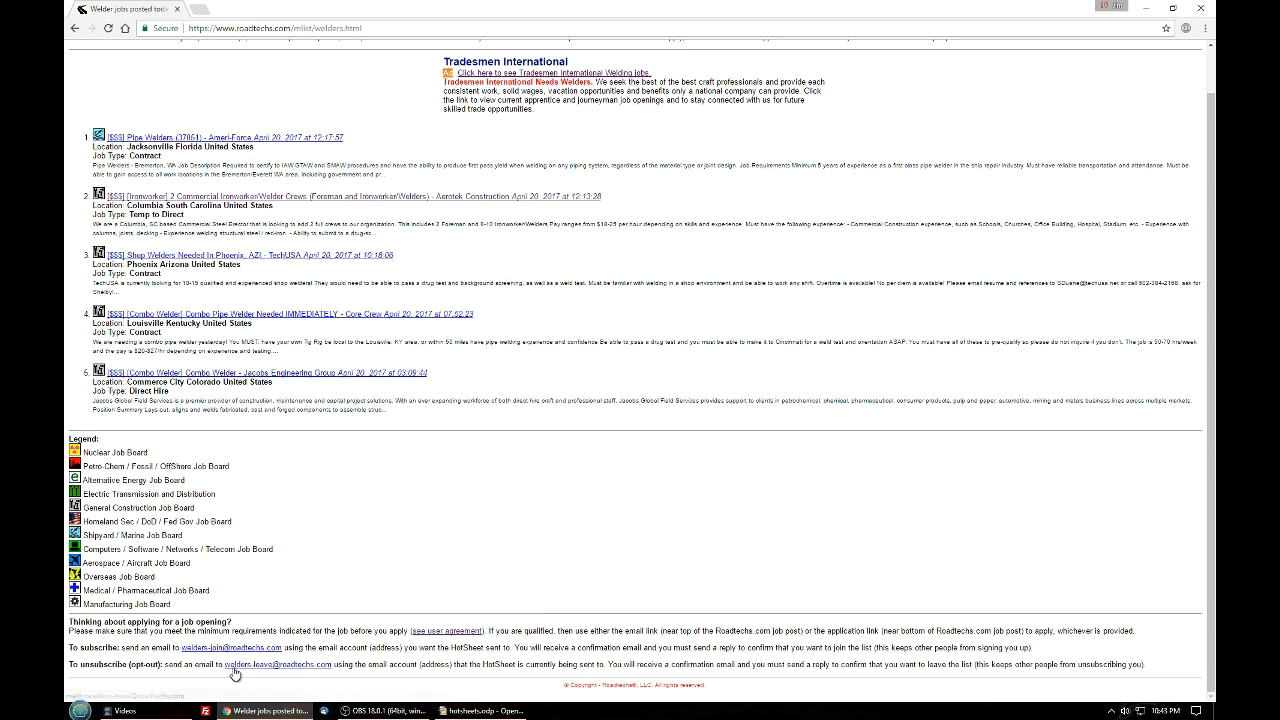
mouse_move(268, 644)
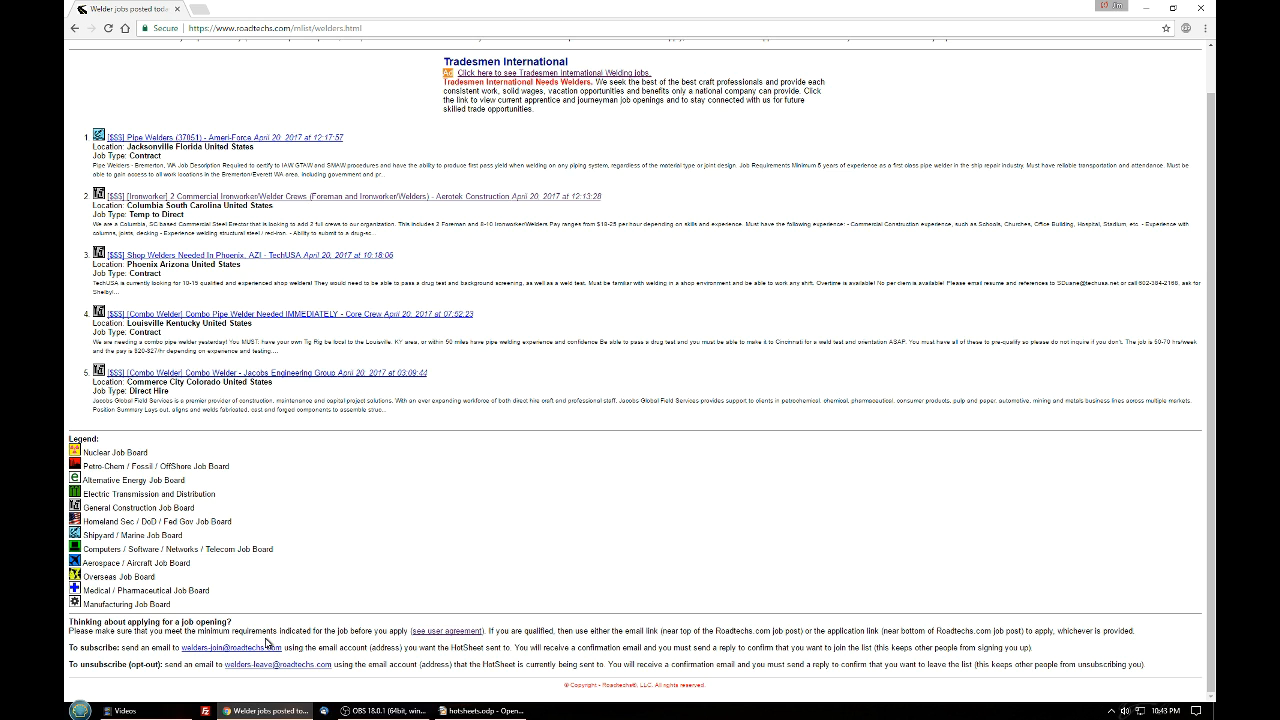
mouse_move(330, 602)
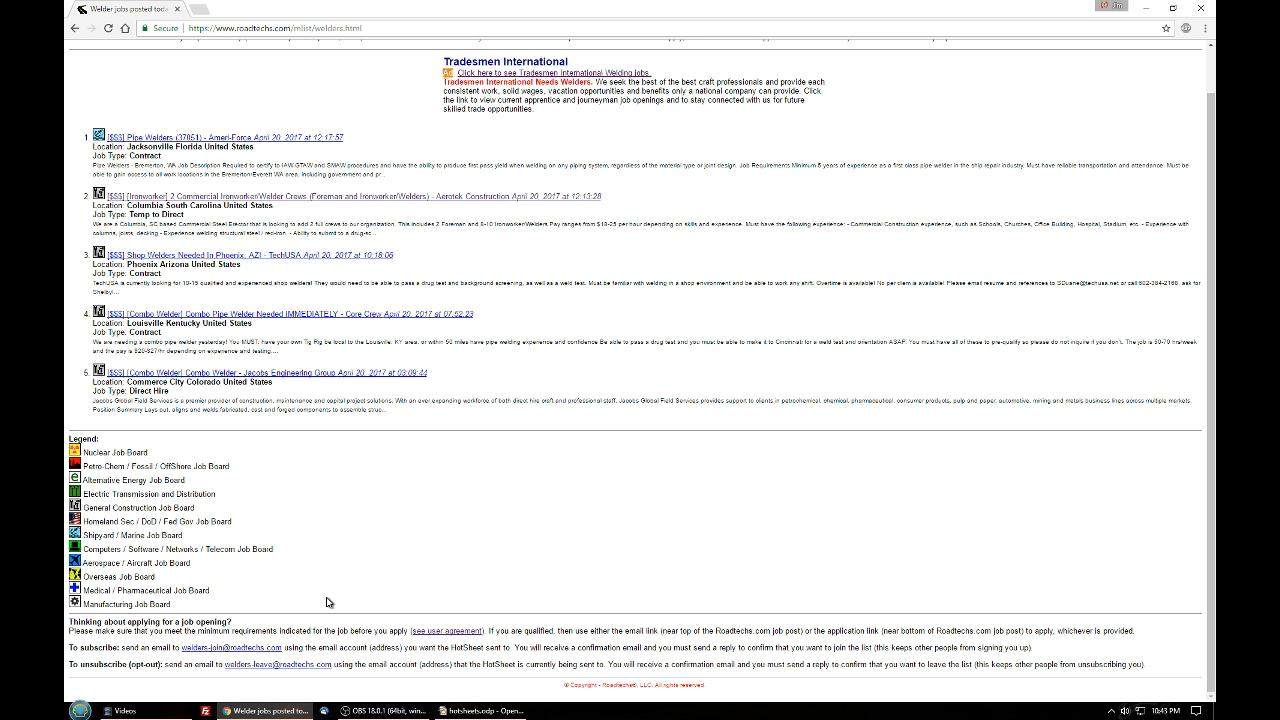
mouse_move(264, 654)
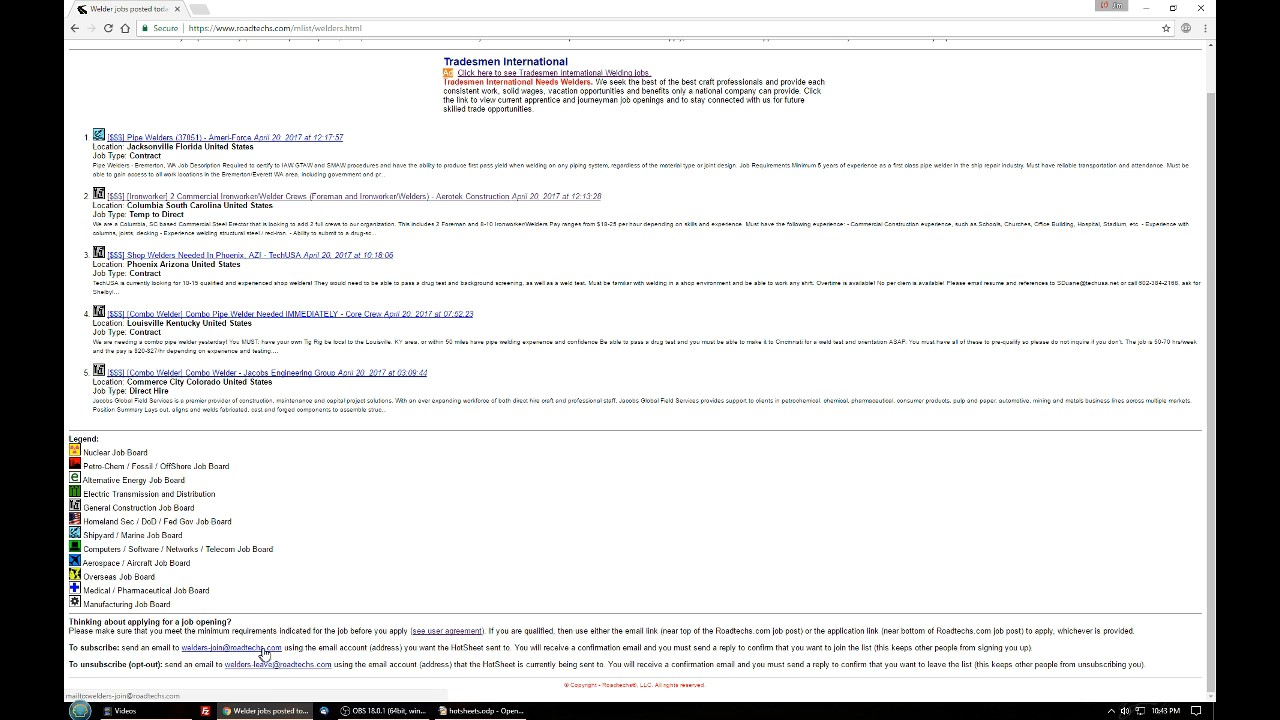
mouse_move(400, 562)
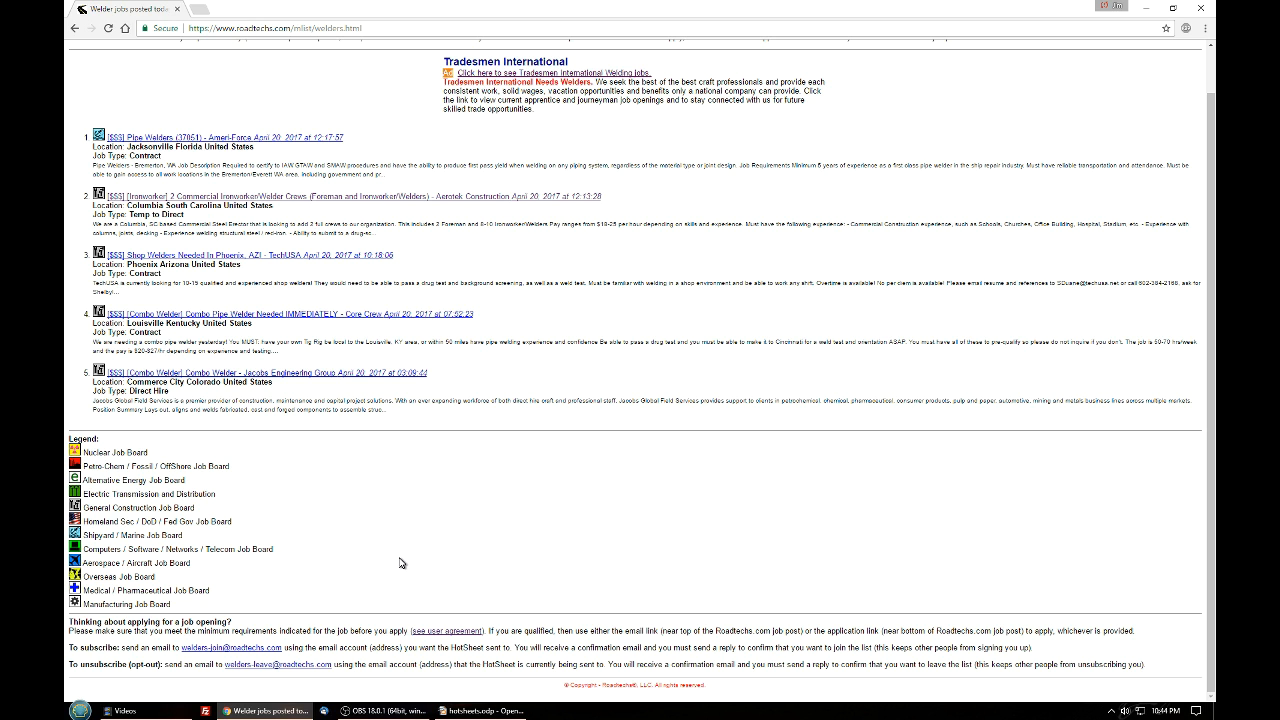
scroll("up", 3)
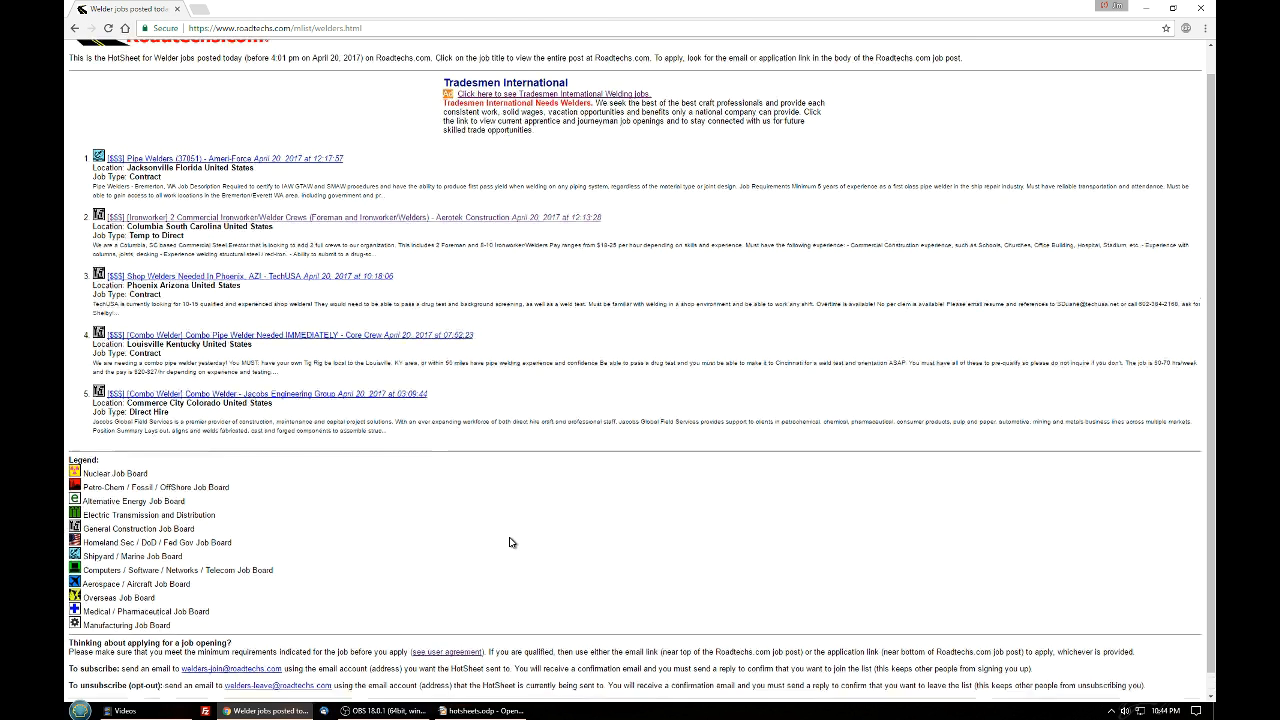
scroll("up", 3)
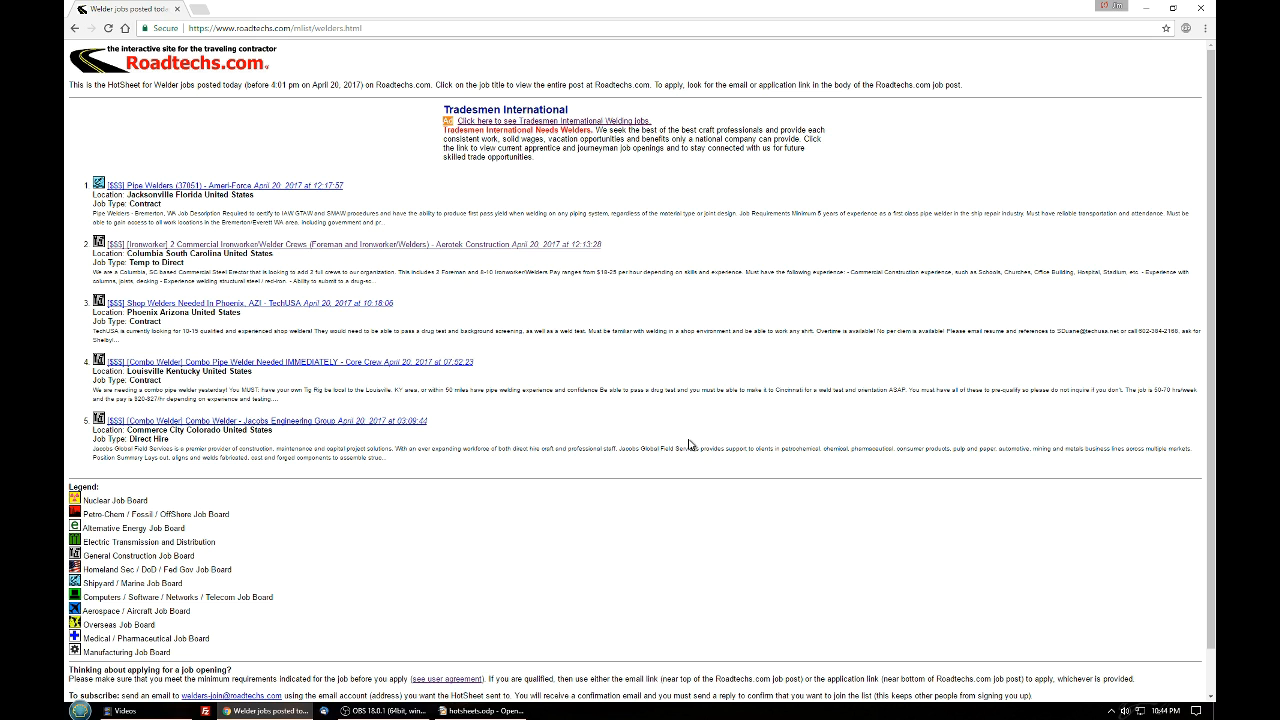
mouse_move(708, 440)
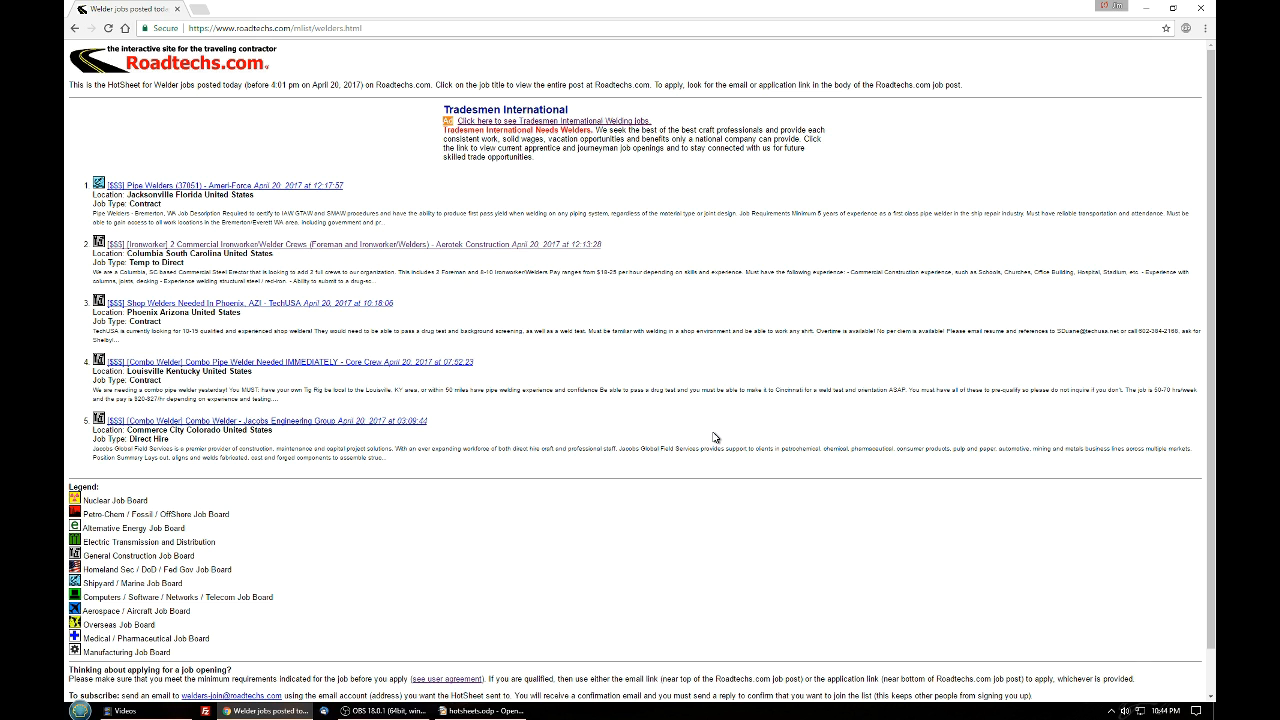
mouse_move(684, 426)
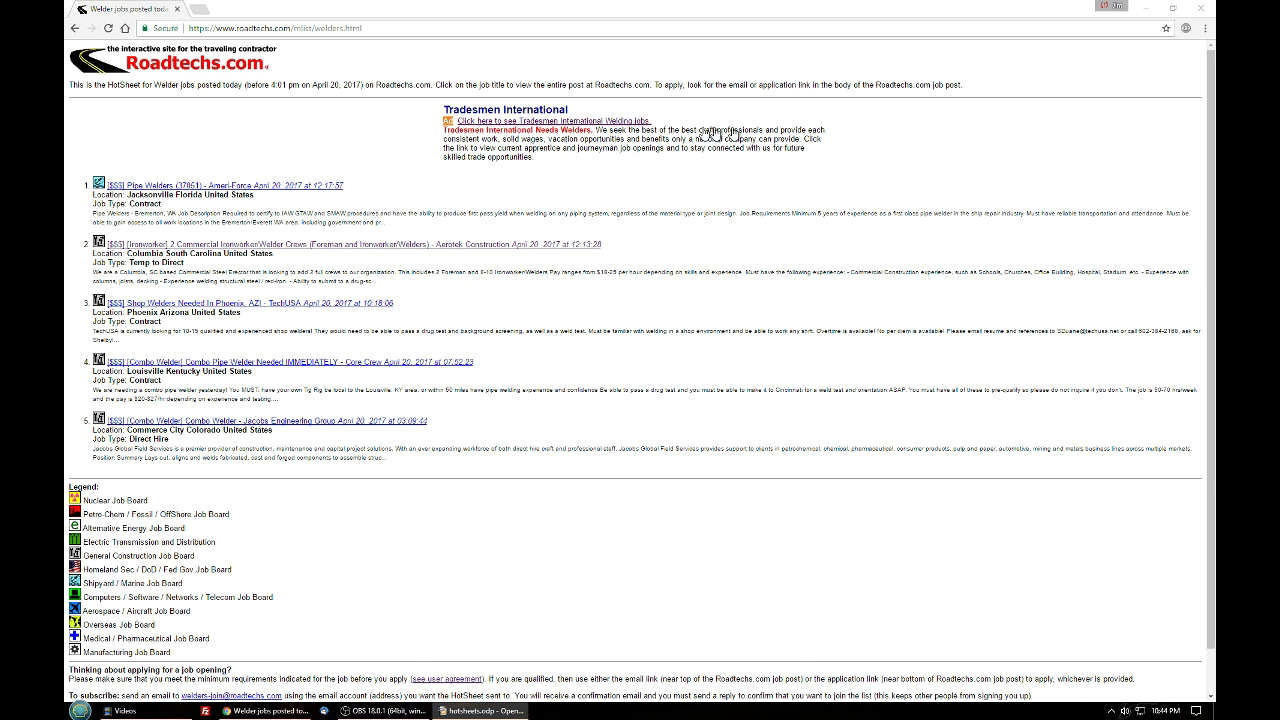
mouse_move(136, 72)
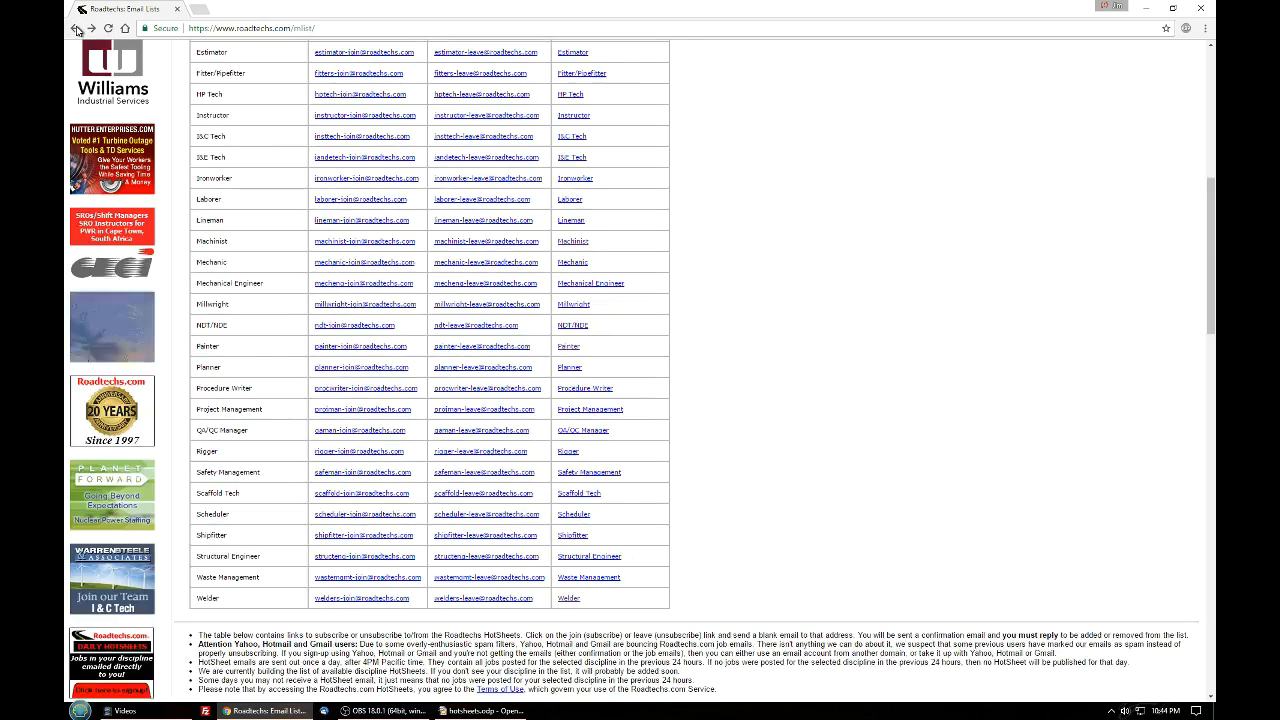
scroll("up", 3)
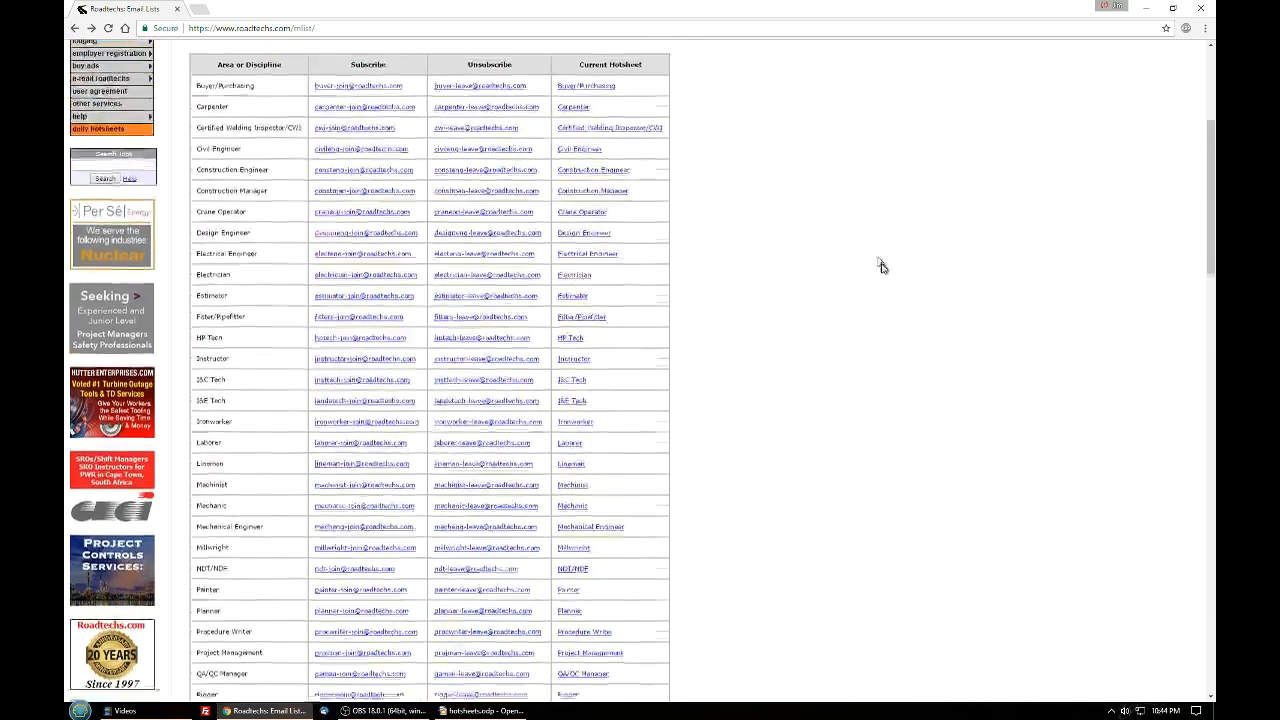
scroll("up", 3)
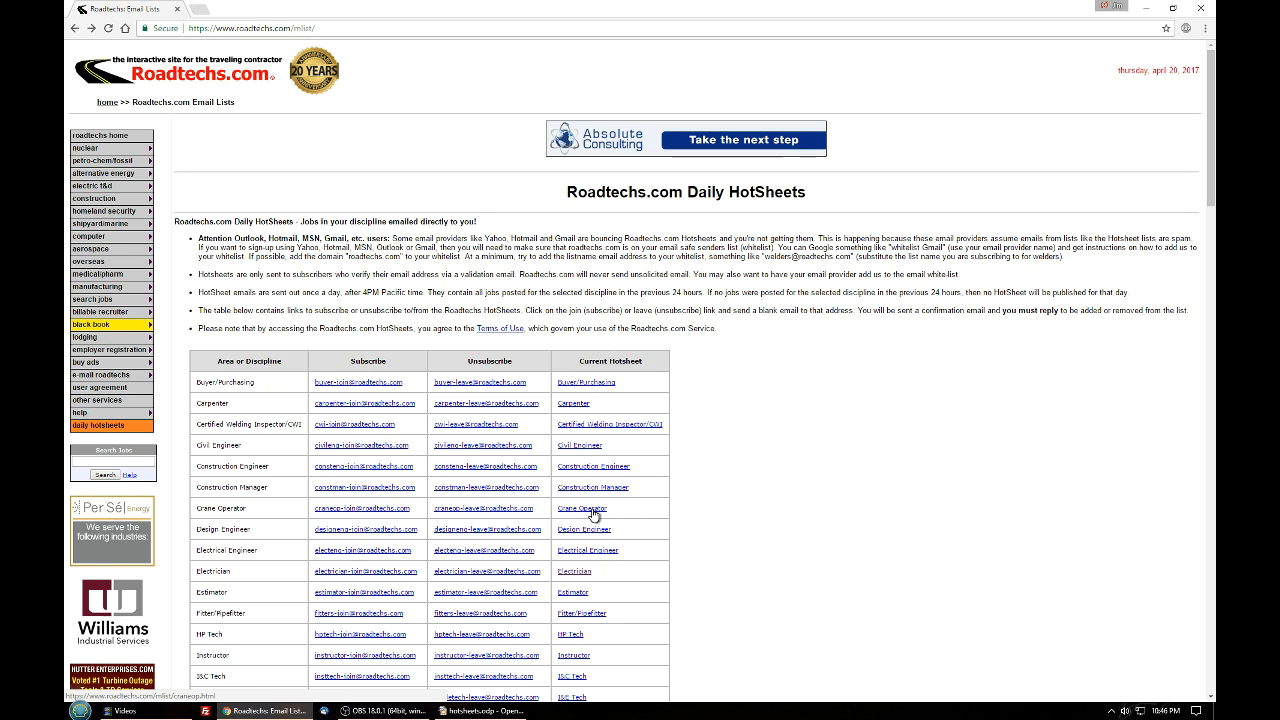
Step: Open the logged-in Black Book welcome page from the left navigation menu
left_click(582, 508)
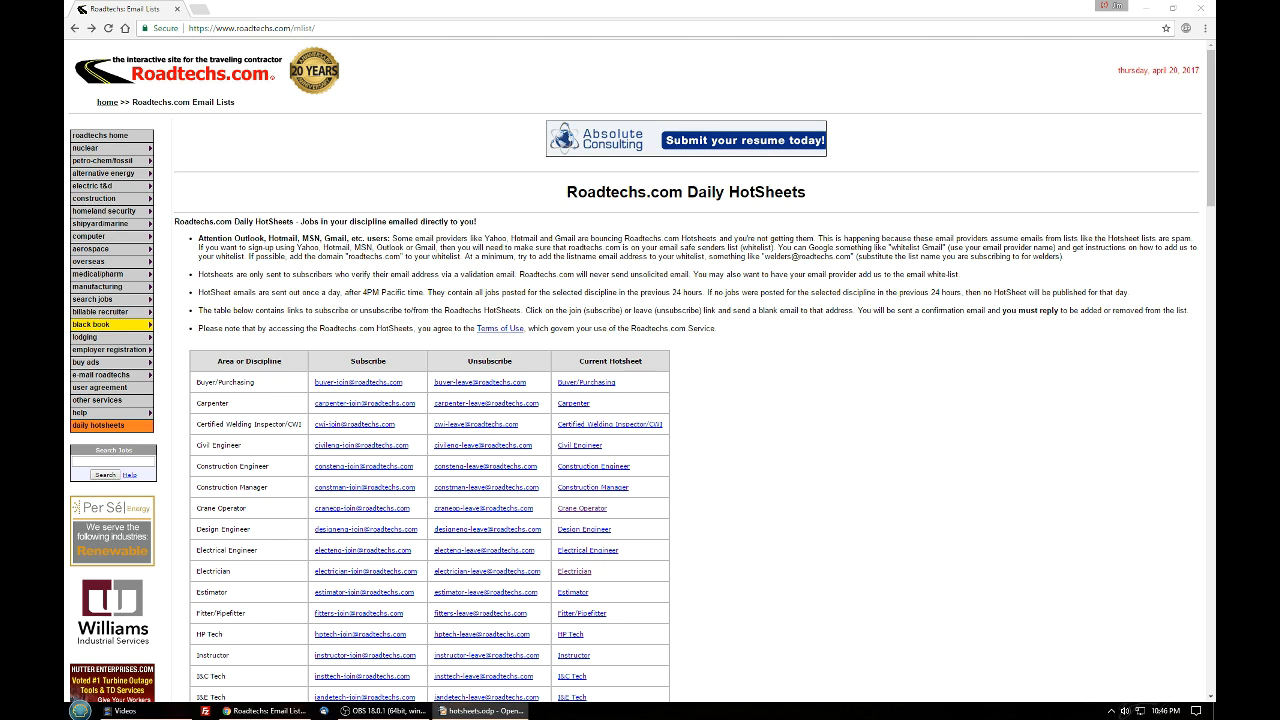
left_click(92, 324)
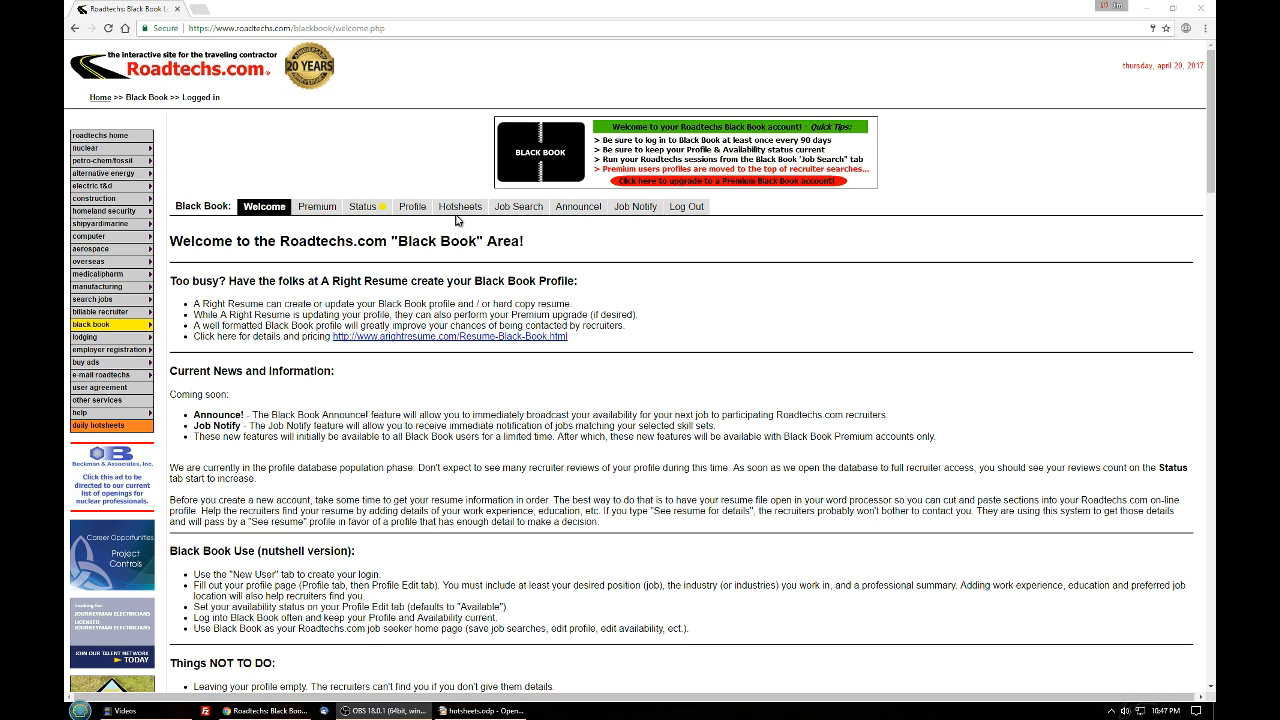
Step: Open the Black Book Hotsheets page and review every discipline from Buyer/Purchasing to Welder, all not subscribed
left_click(460, 206)
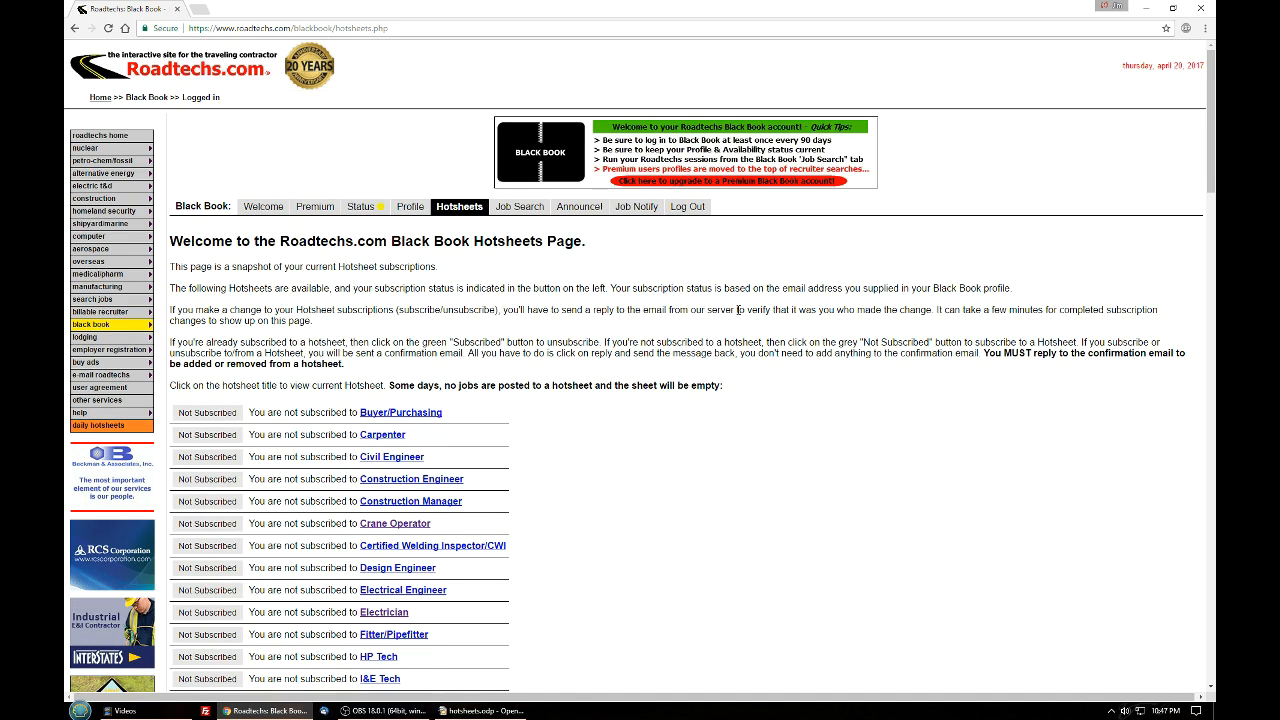
scroll("down", 3)
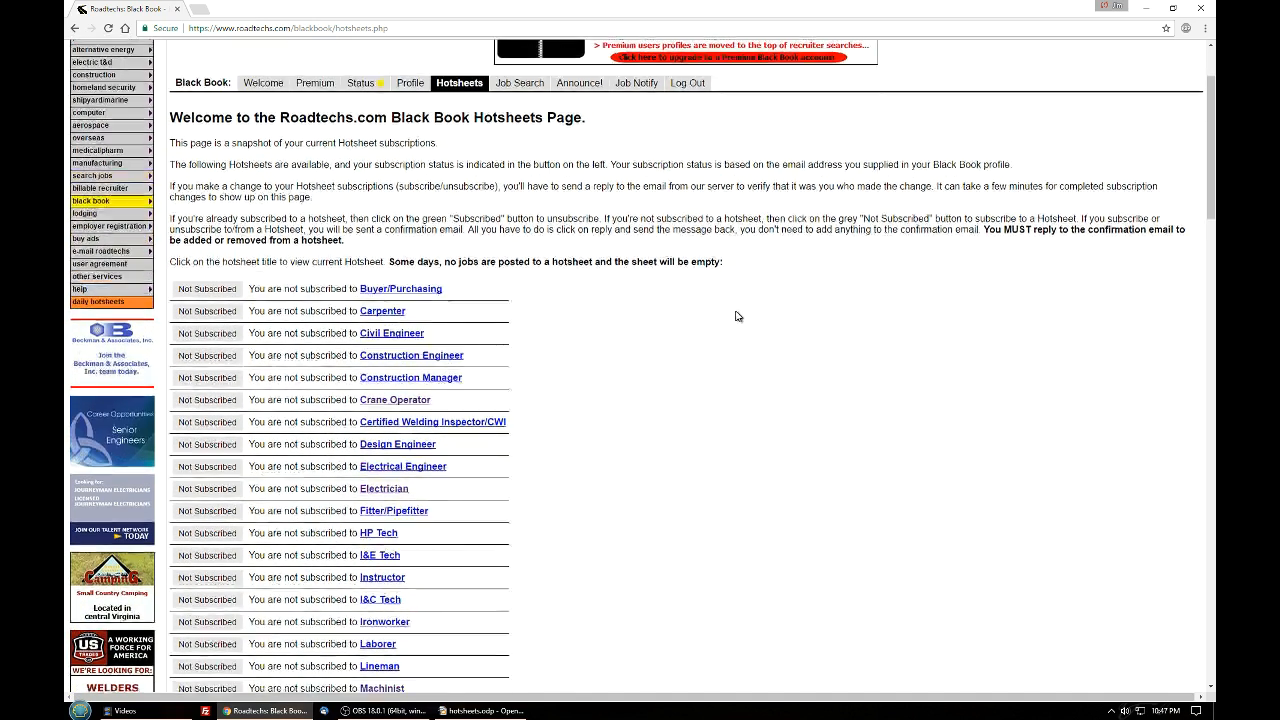
scroll("down", 3)
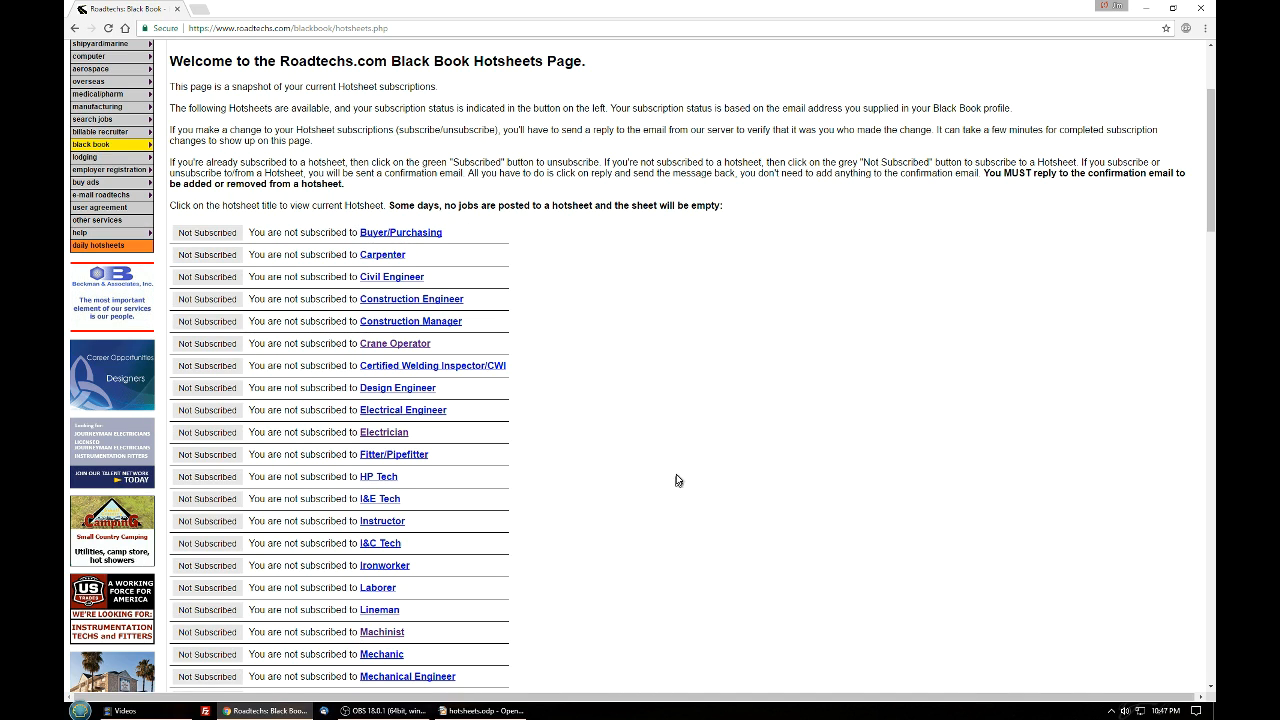
scroll("down", 3)
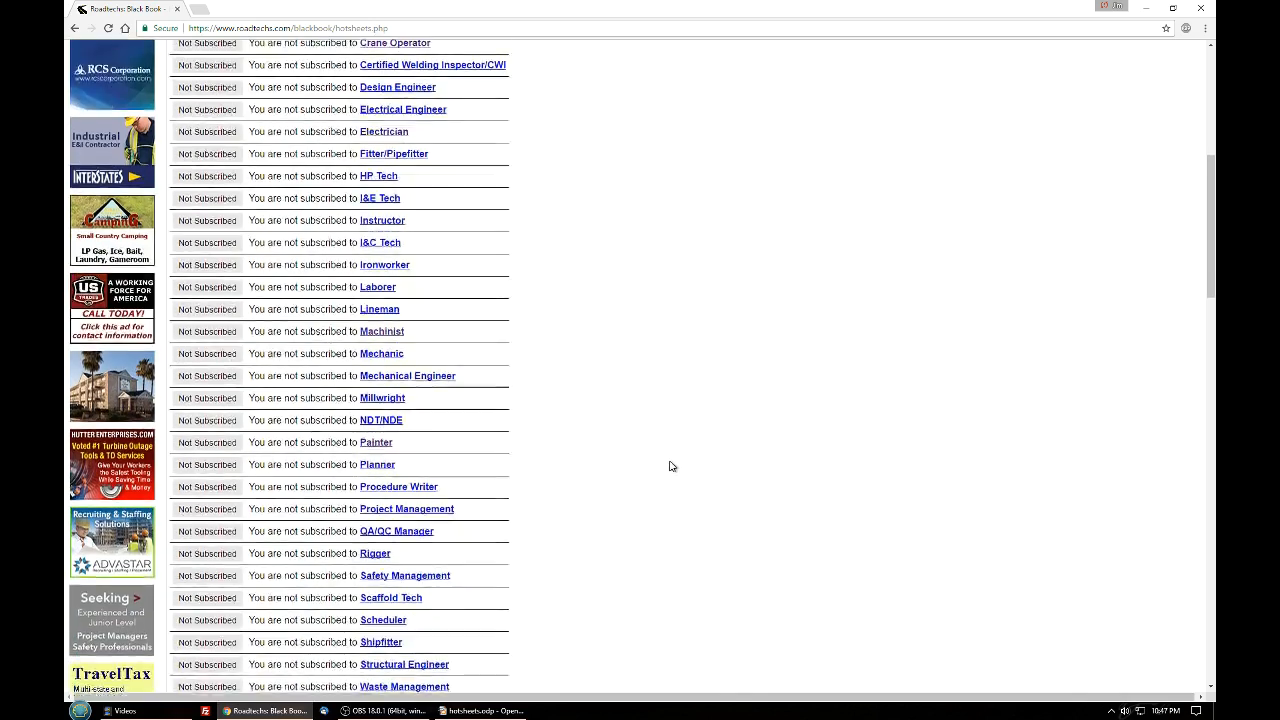
scroll("down", 3)
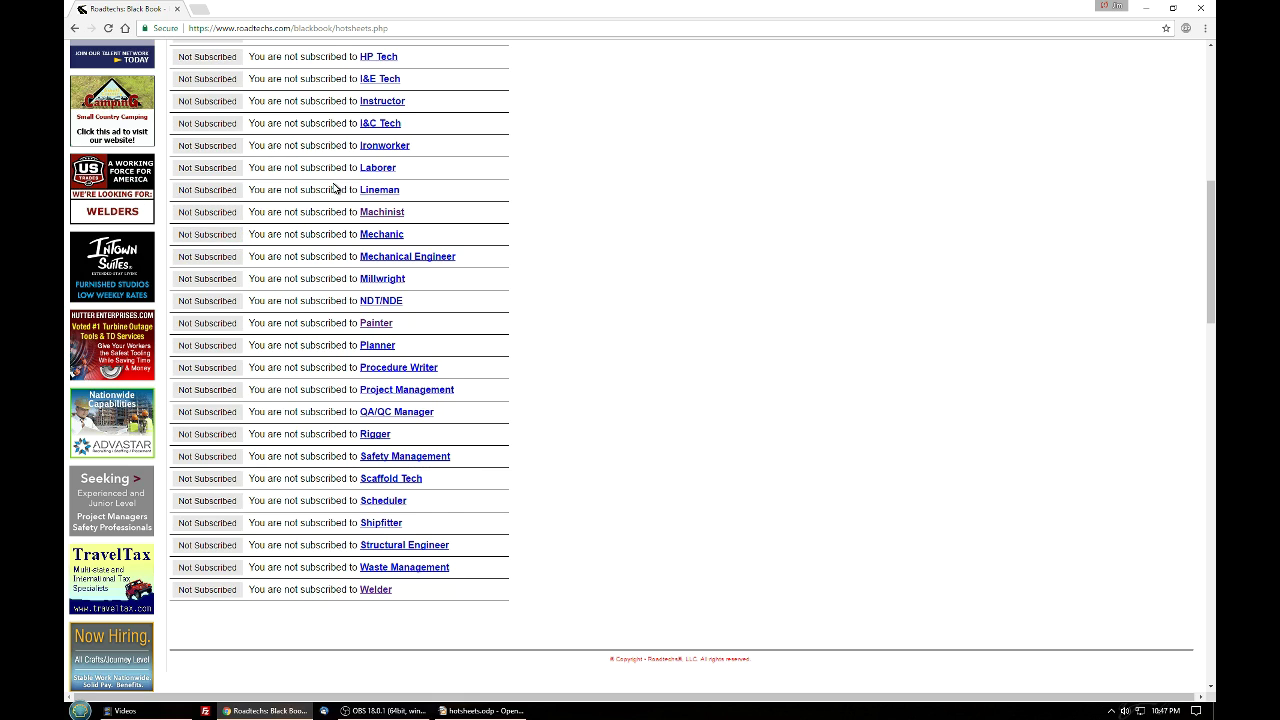
scroll("up", 3)
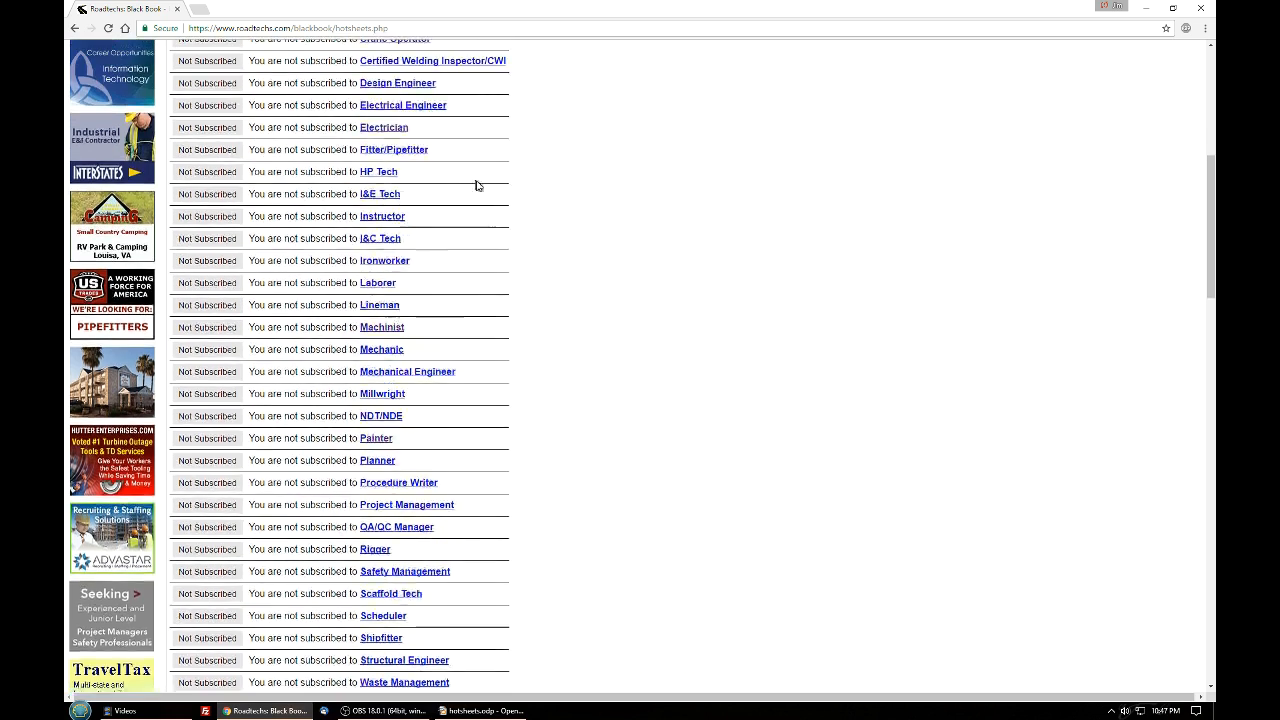
scroll("up", 3)
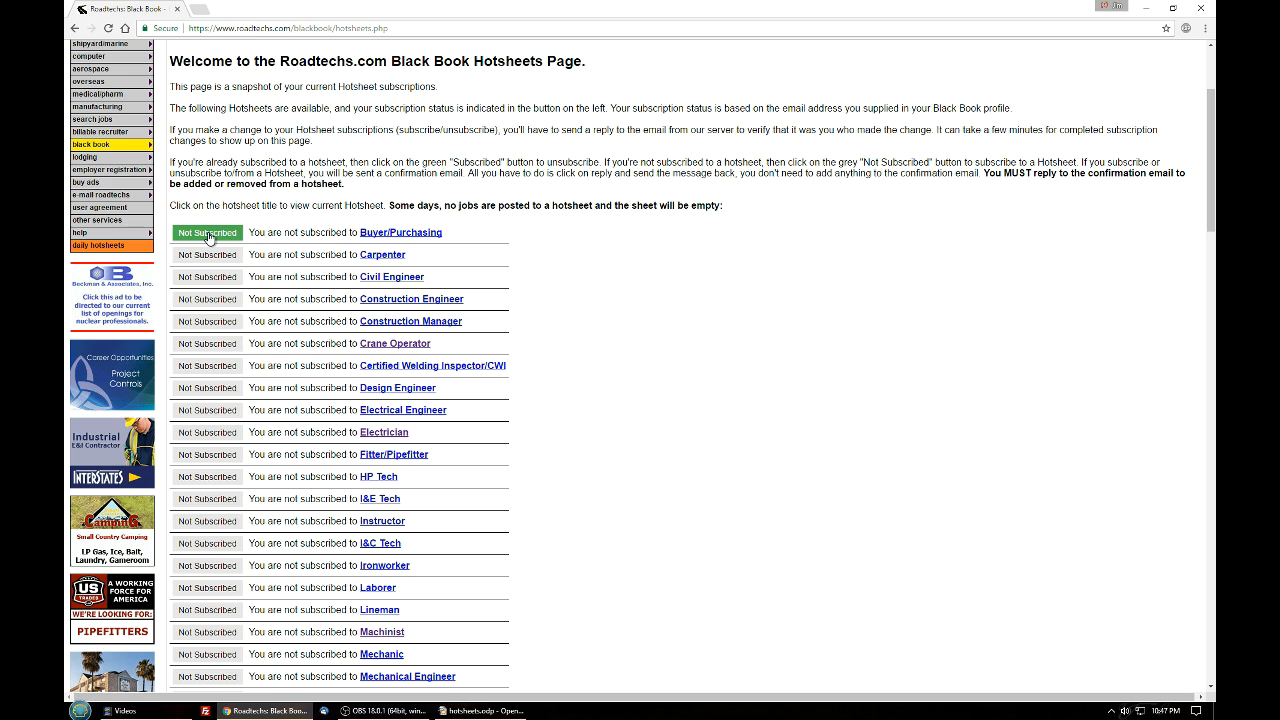
Step: Request a Buyer/Purchasing hotsheet subscription, then return to the Black Book welcome page
left_click(208, 232)
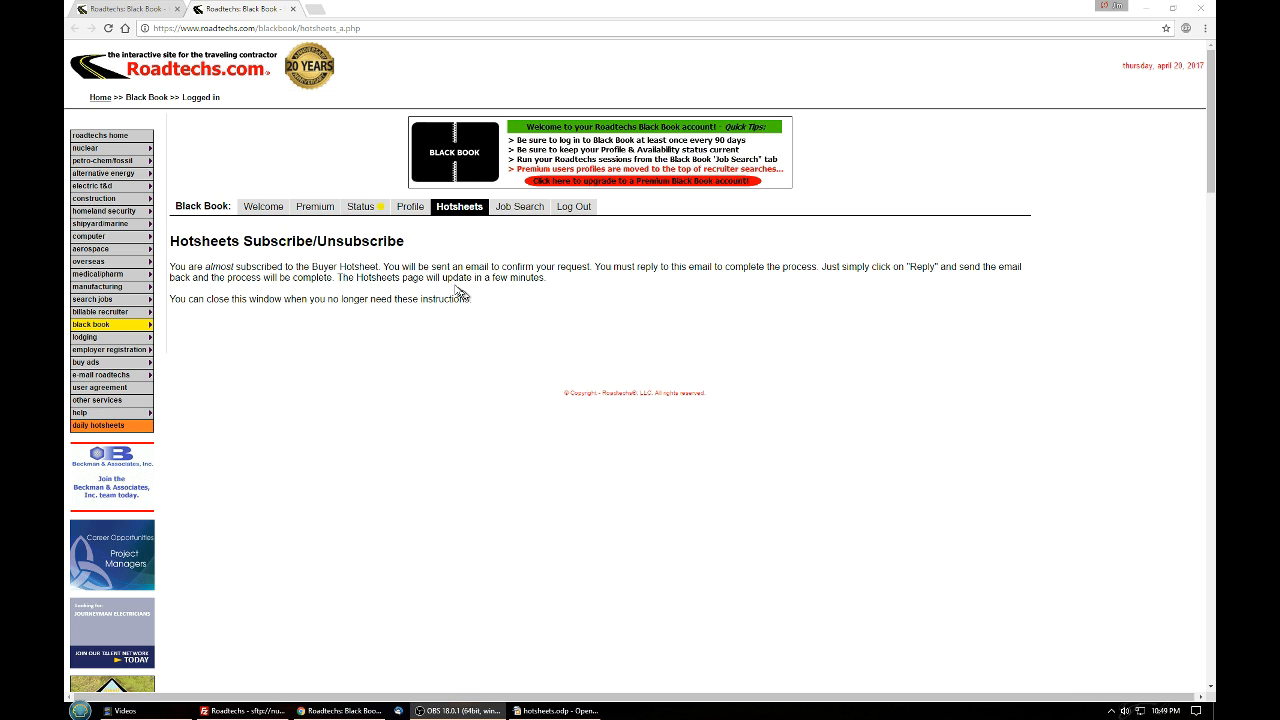
left_click(264, 206)
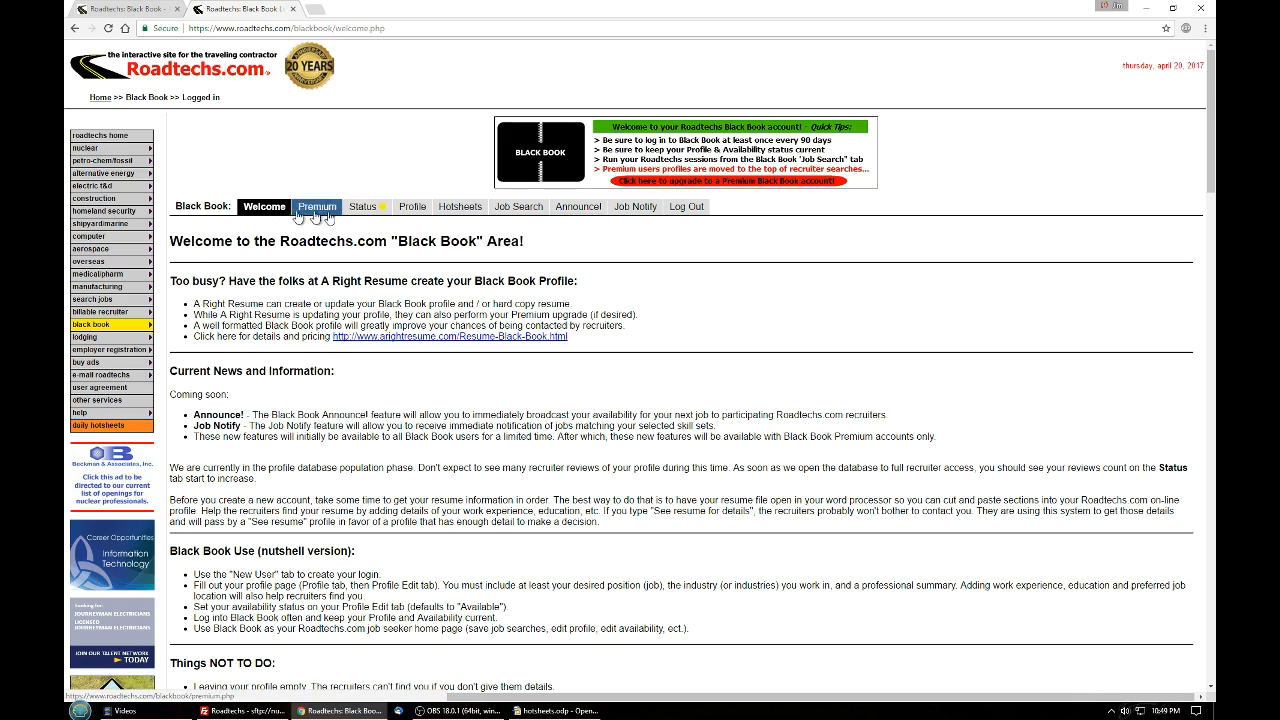
Step: Reopen the Hotsheets page showing Buyer/Purchasing now marked Subscribed
left_click(460, 206)
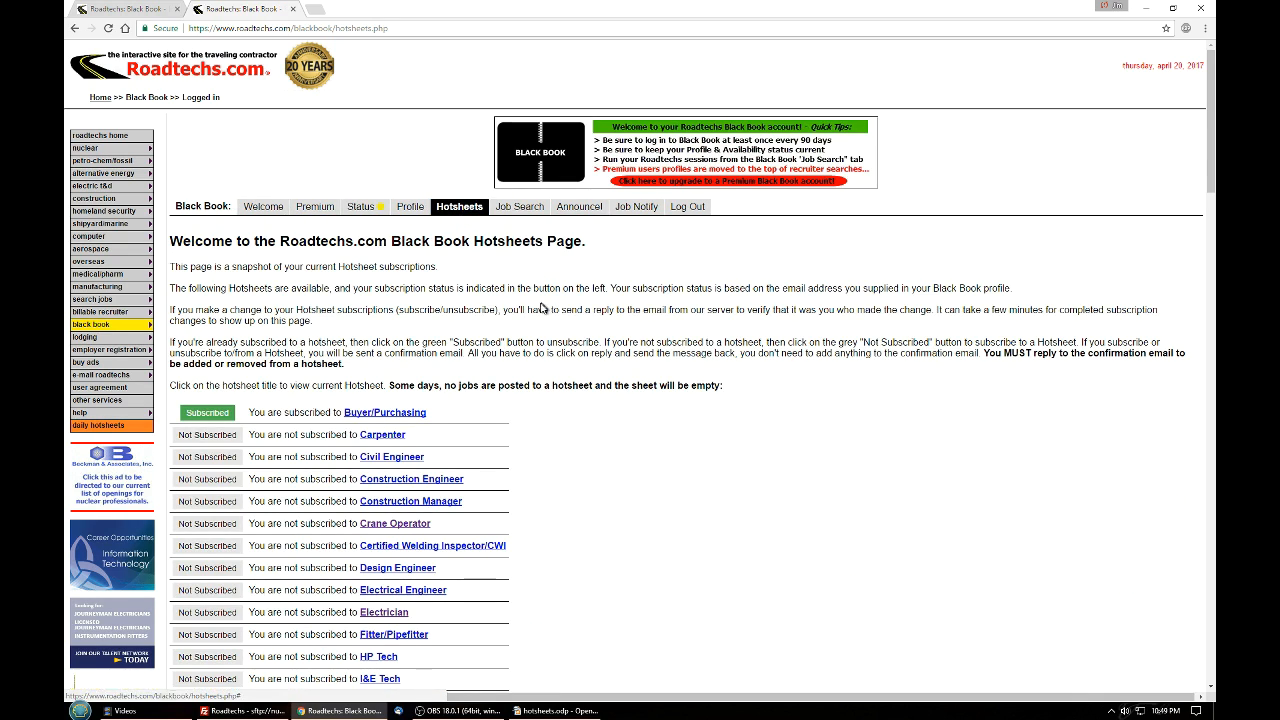
scroll("down", 3)
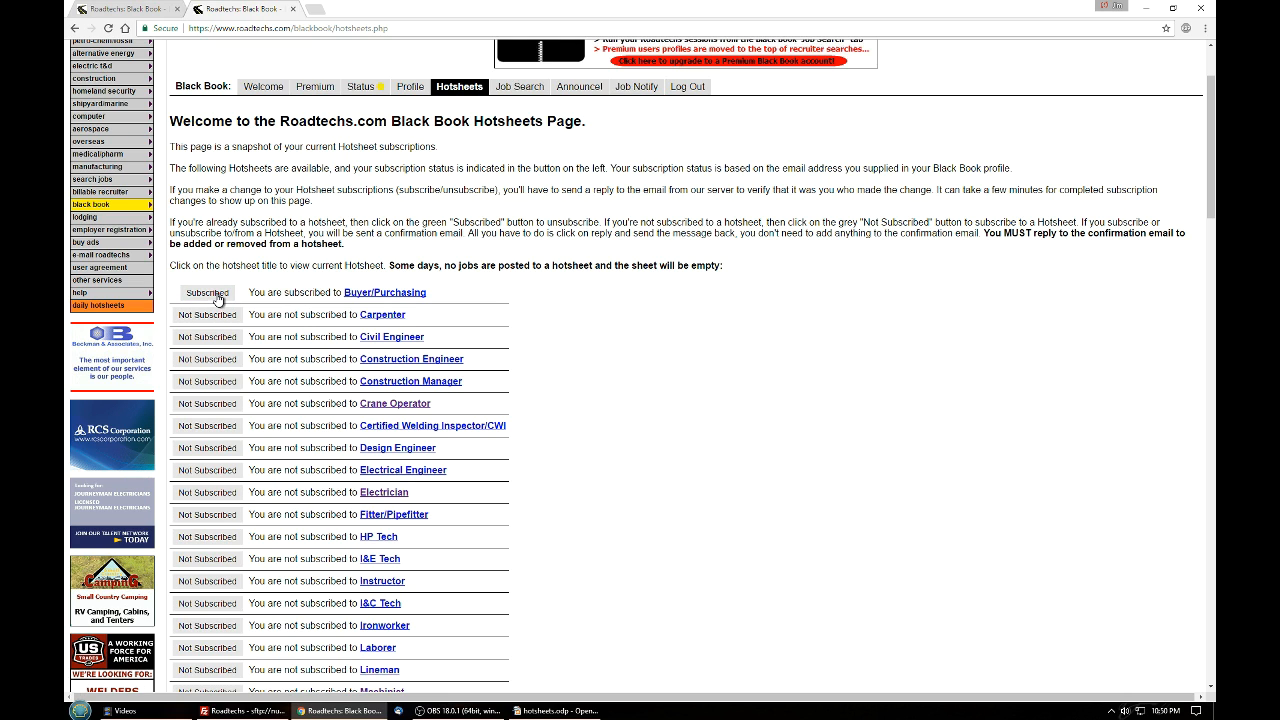
Step: Request an unsubscribe from the Buyer/Purchasing hotsheet, then head back to the Black Book area
left_click(208, 292)
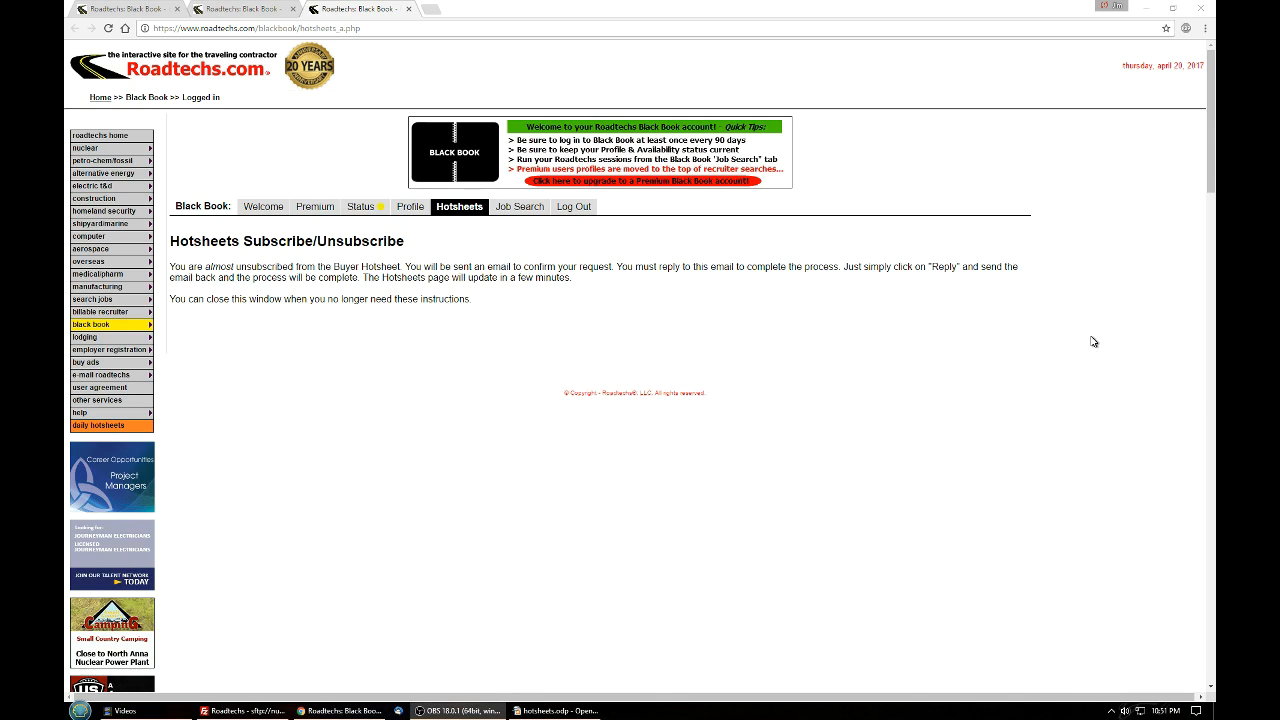
left_click(264, 206)
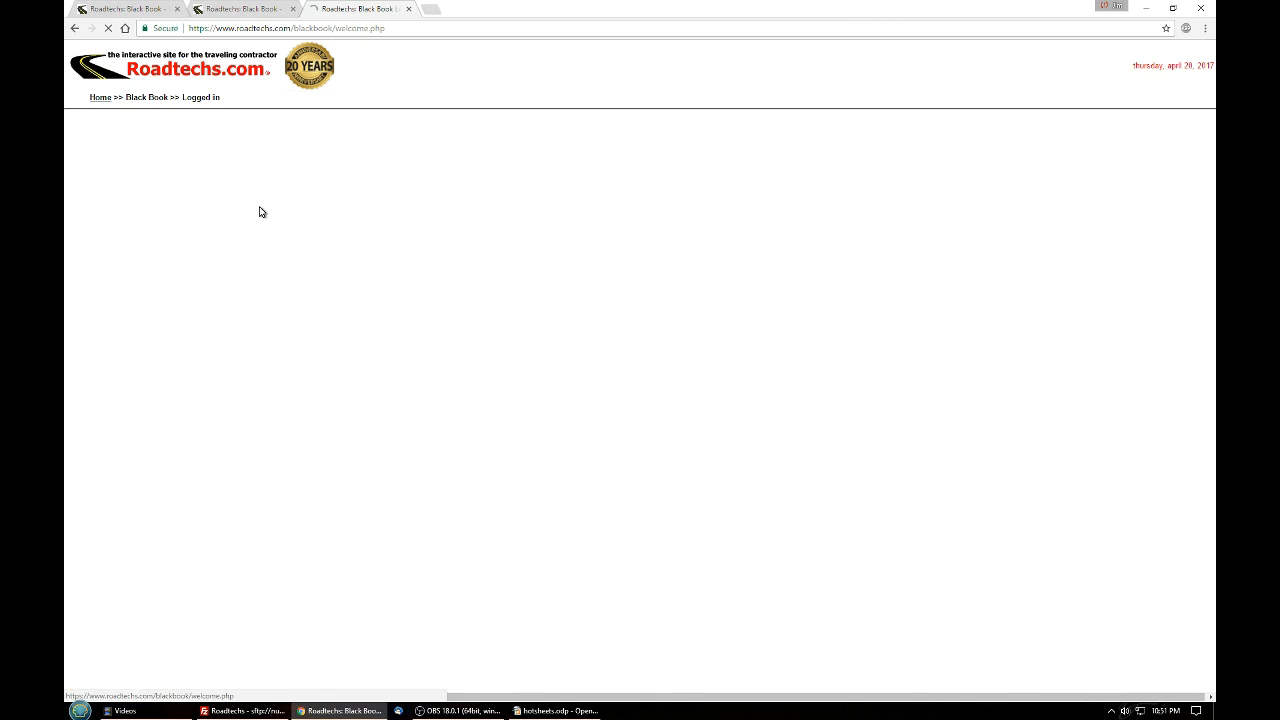
Step: Reopen the Hotsheets page confirming Buyer/Purchasing is back to Not Subscribed
left_click(460, 206)
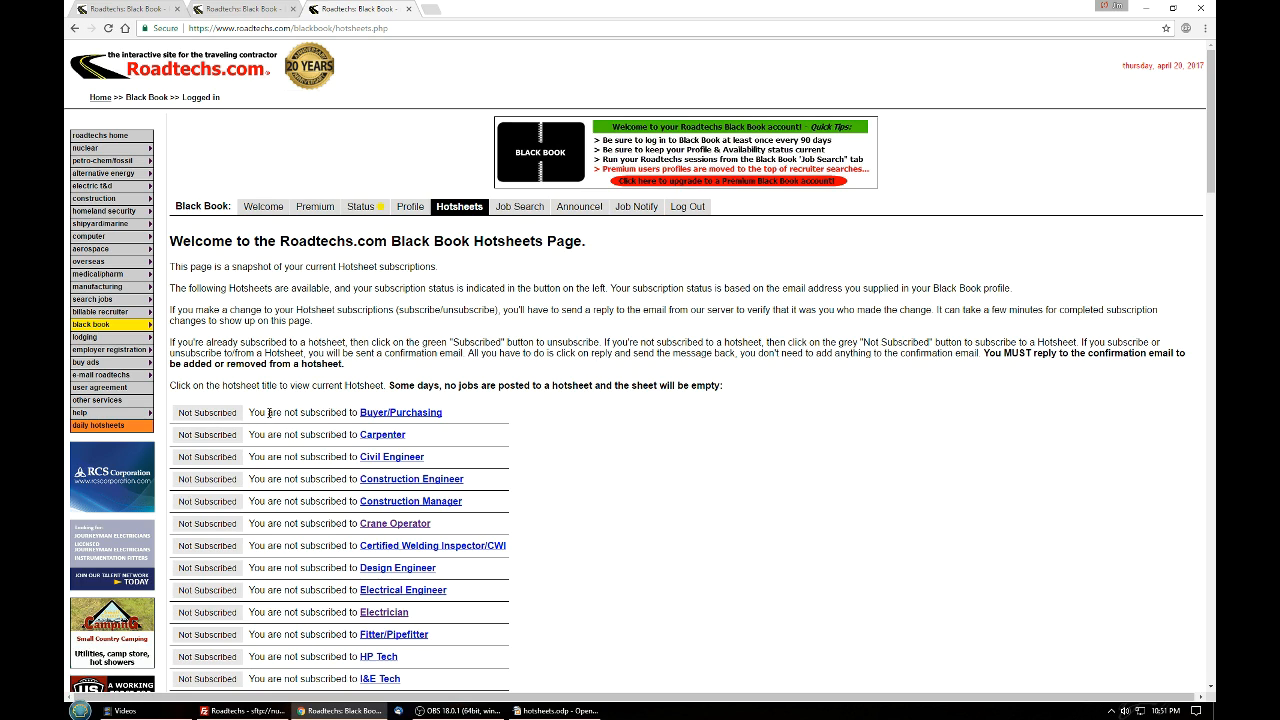
mouse_move(396, 530)
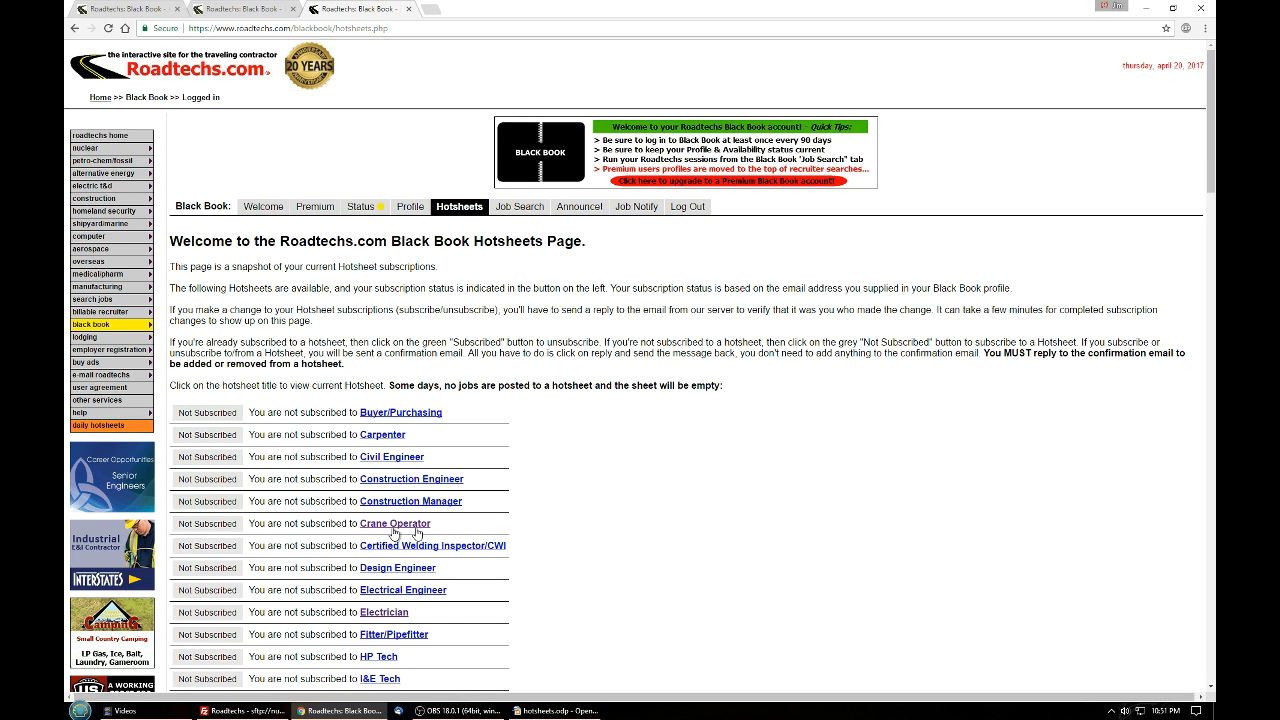
scroll("down", 3)
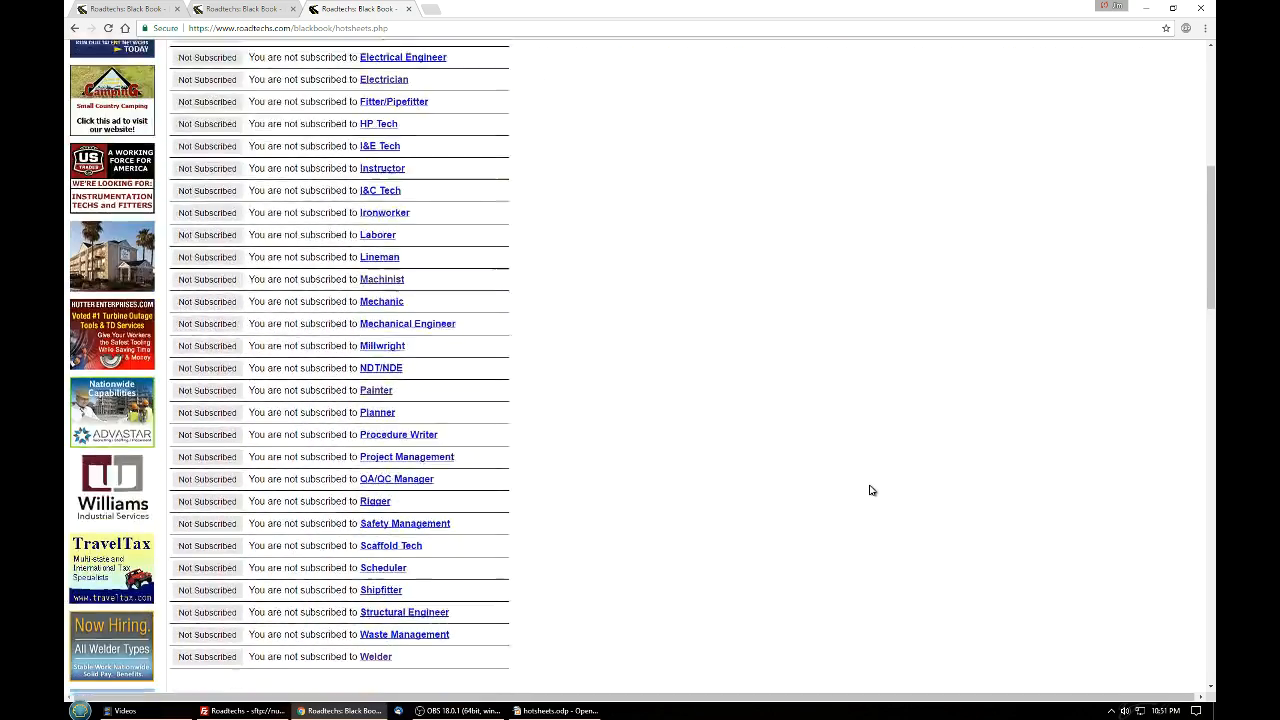
scroll("up", 3)
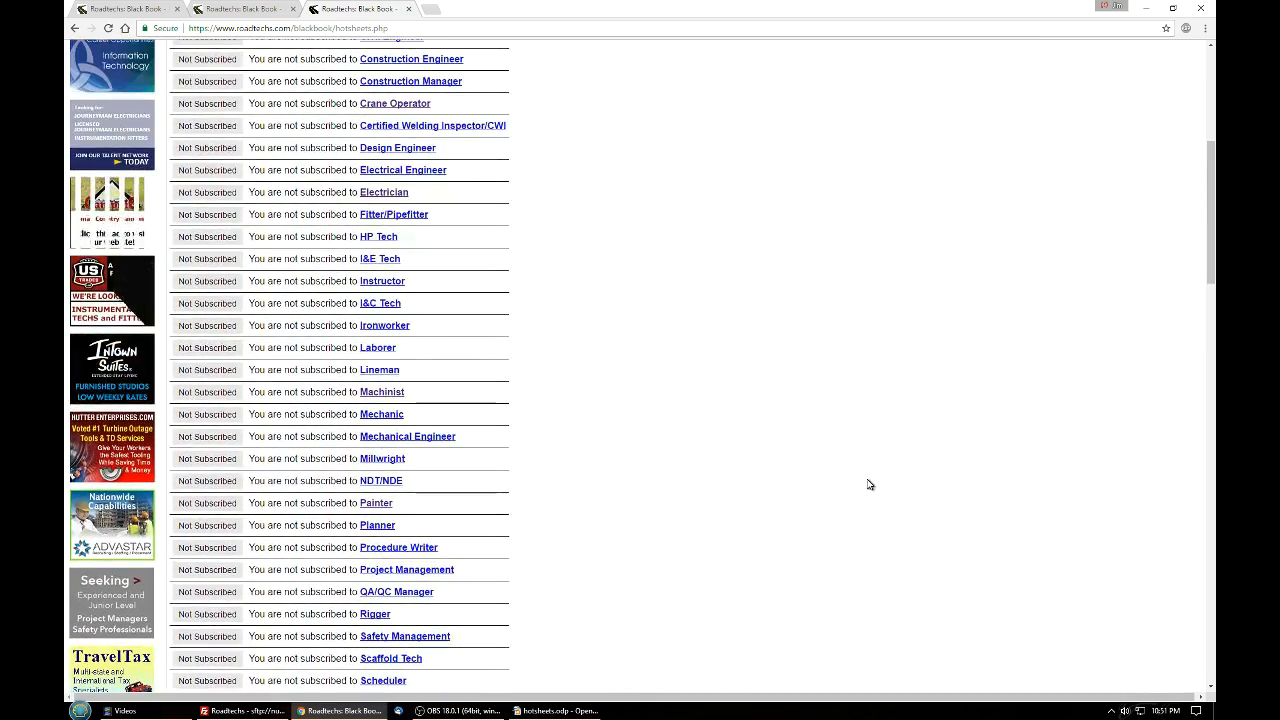
scroll("up", 3)
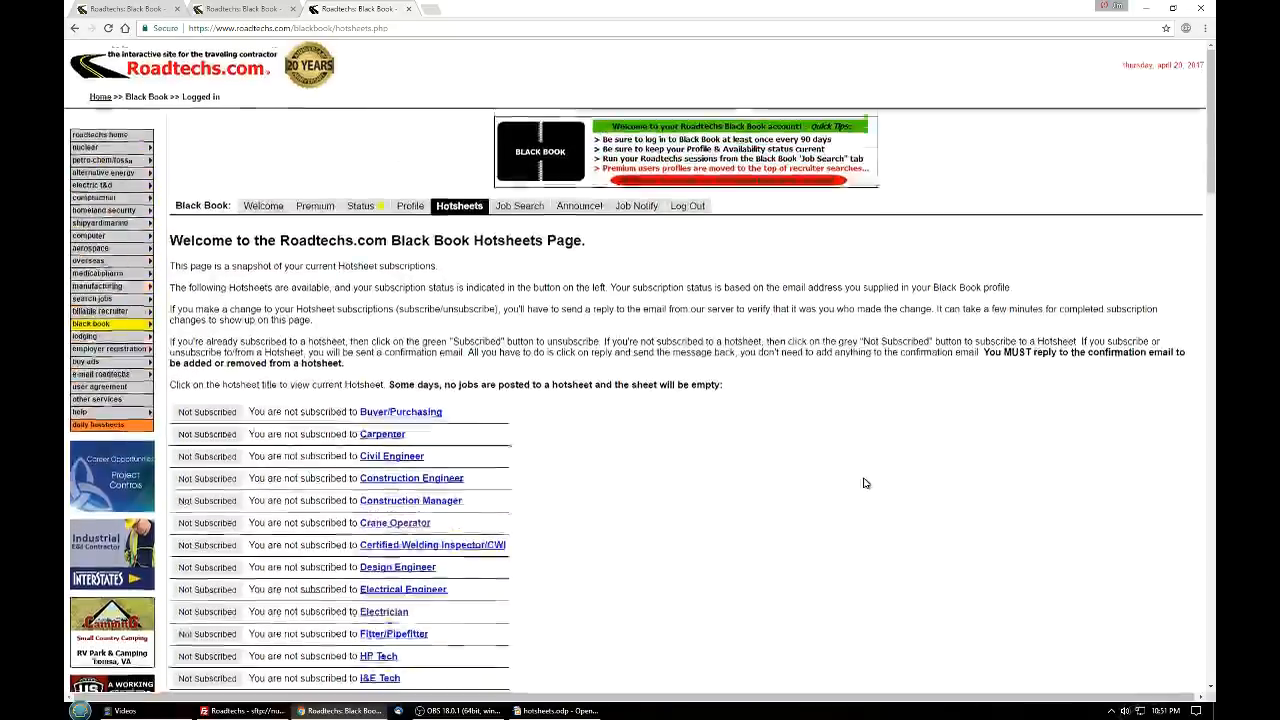